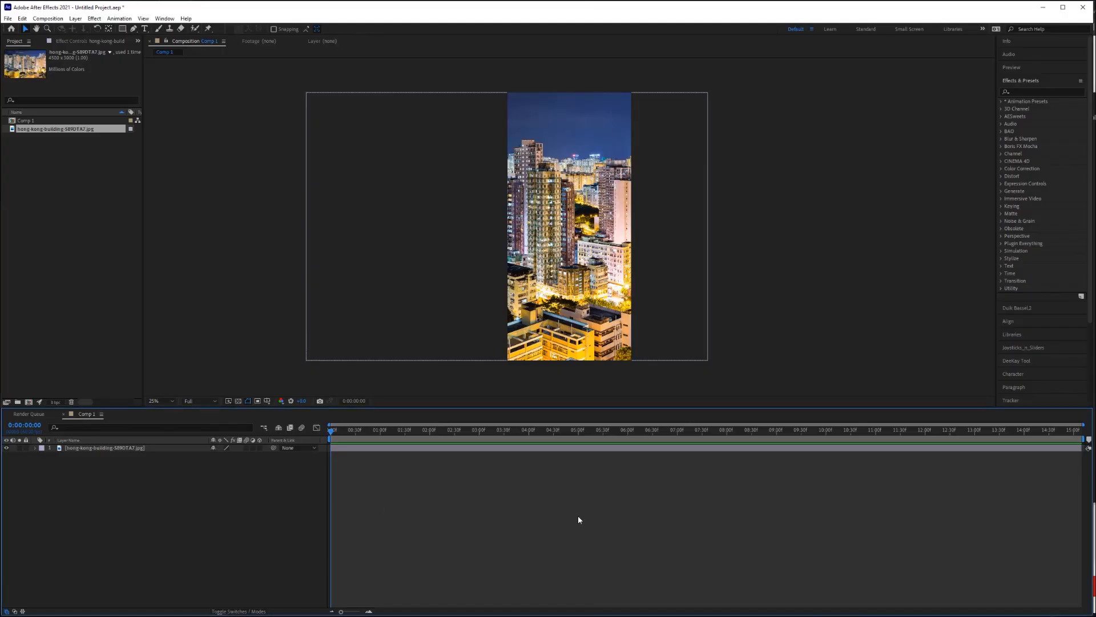
pyautogui.moveTo(524, 155)
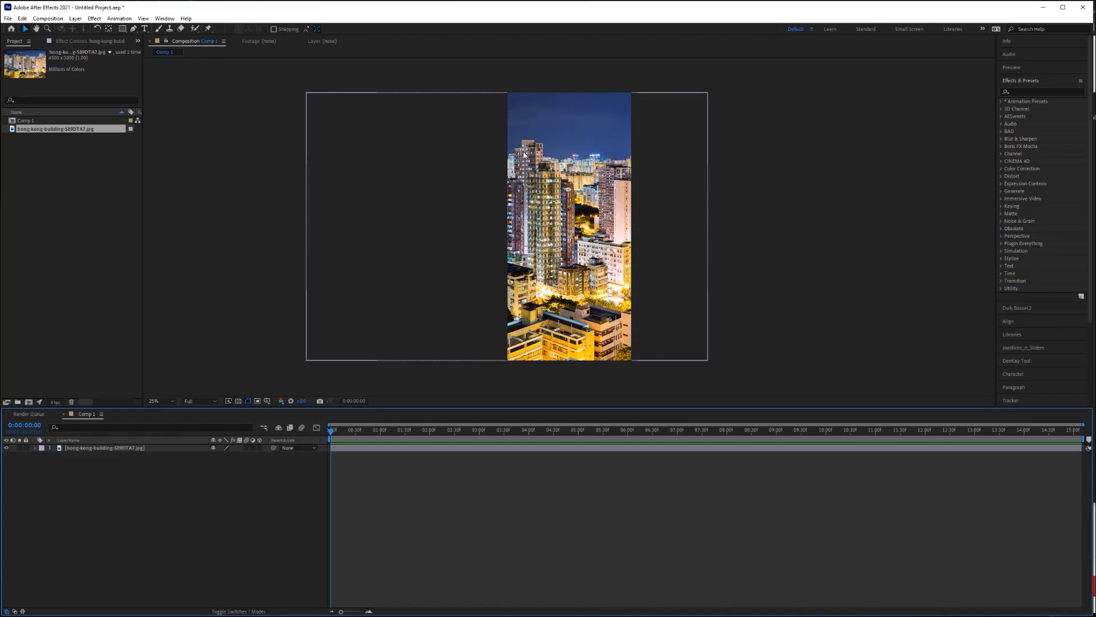
pyautogui.moveTo(541, 250)
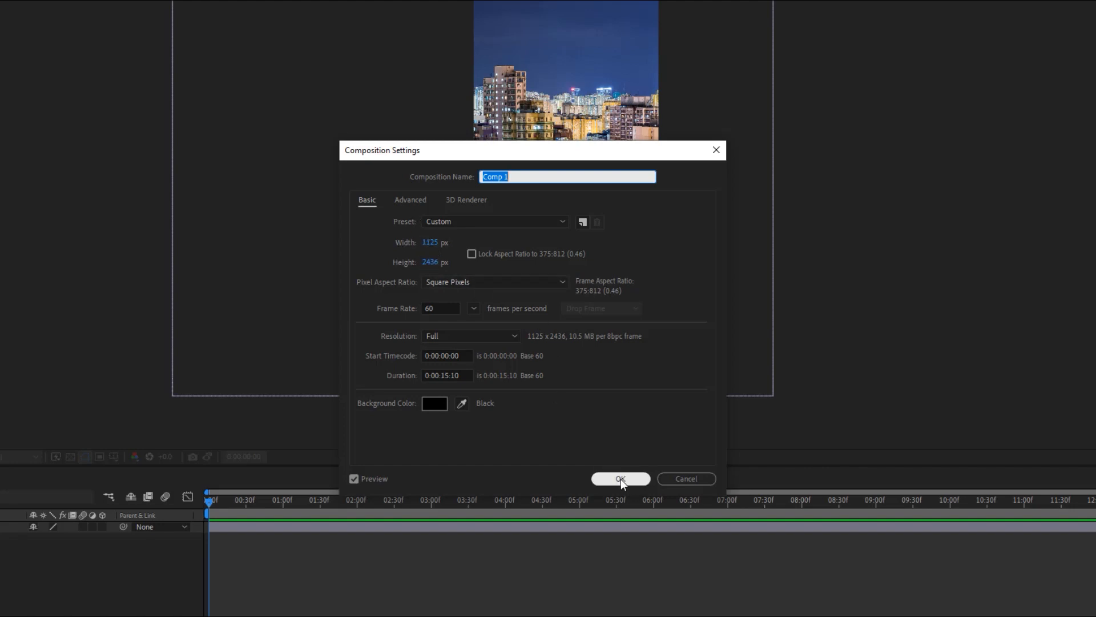
# Confirm the Comp 1 settings at 1125 × 2436 px and 60 fps
pyautogui.click(621, 478)
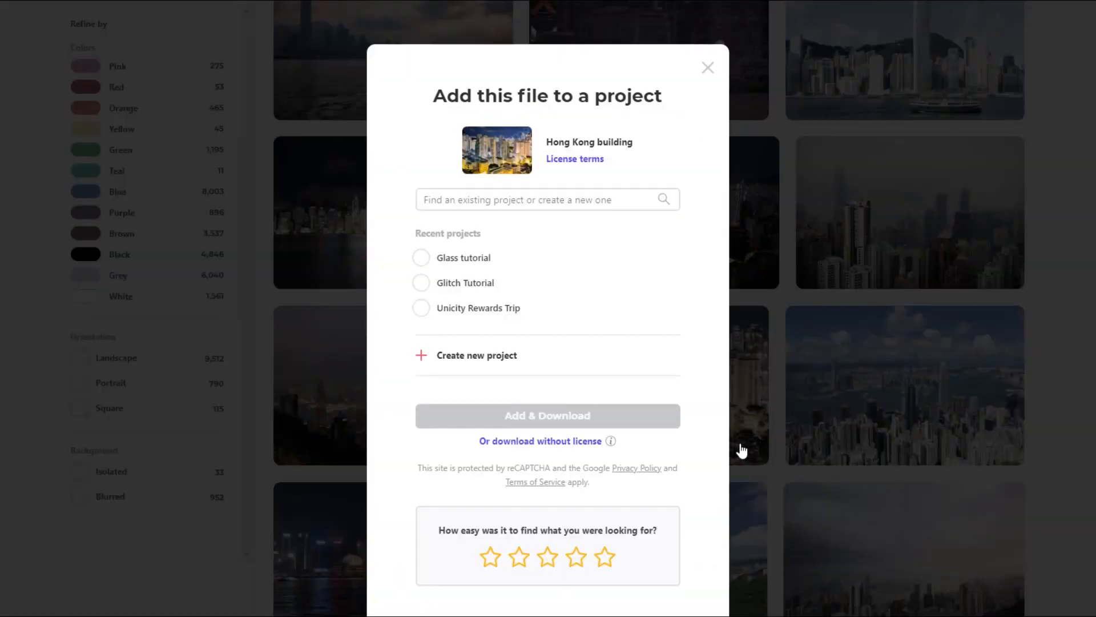
# Tick the Glass tutorial project and Add & Download the Hong Kong building photo
pyautogui.click(421, 257)
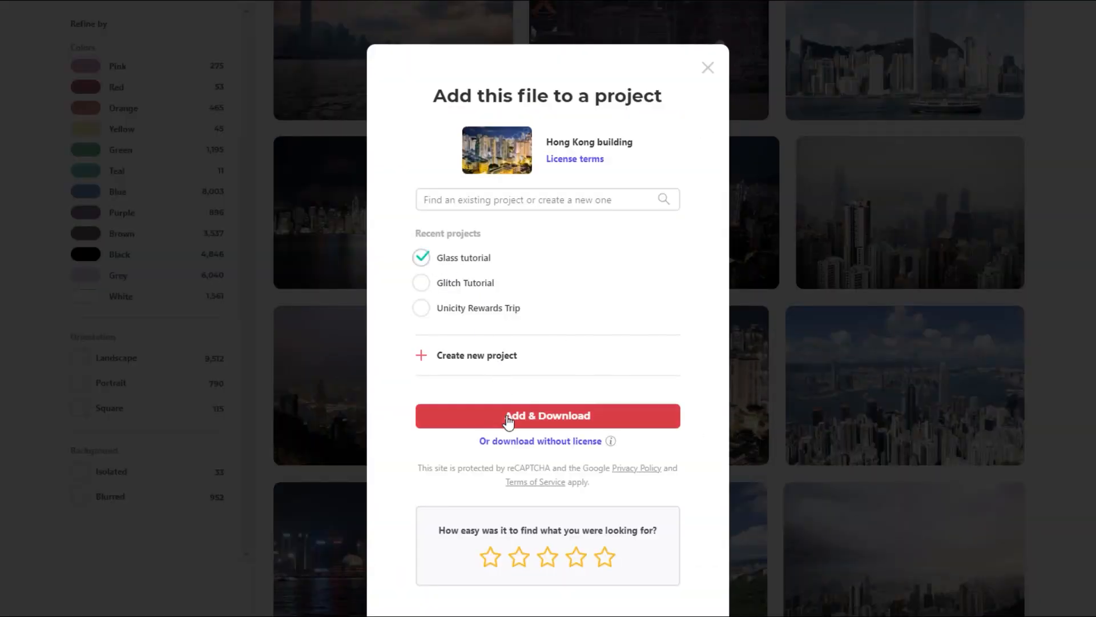
pyautogui.click(547, 416)
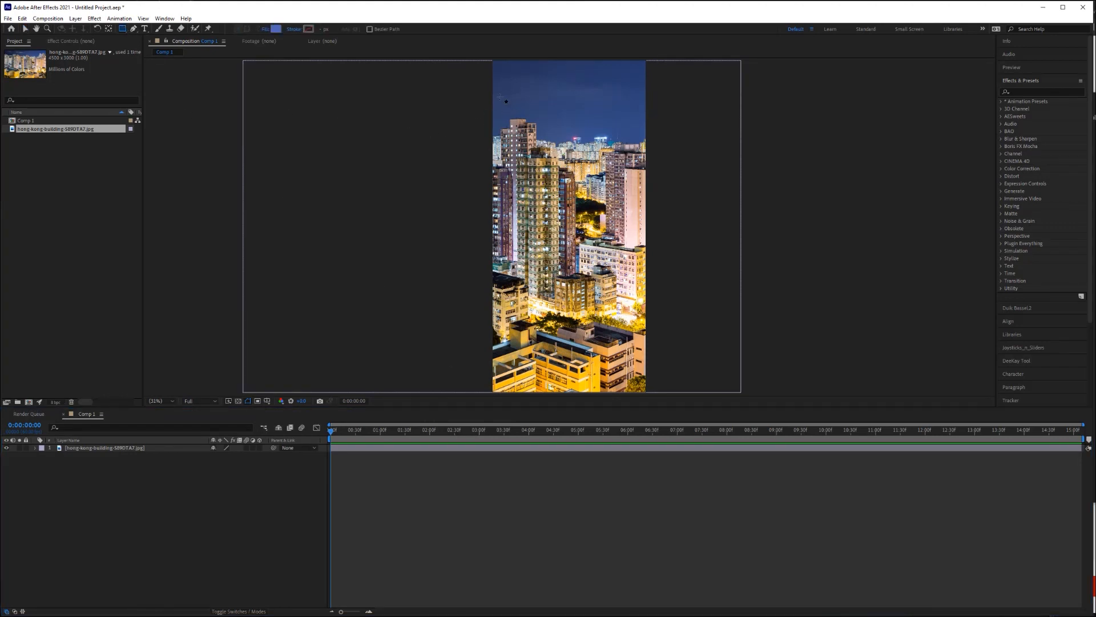
# Draw a rectangle over the upper photo and reveal its Rectangle 1 path properties
pyautogui.moveTo(498, 96); pyautogui.dragTo(637, 175)
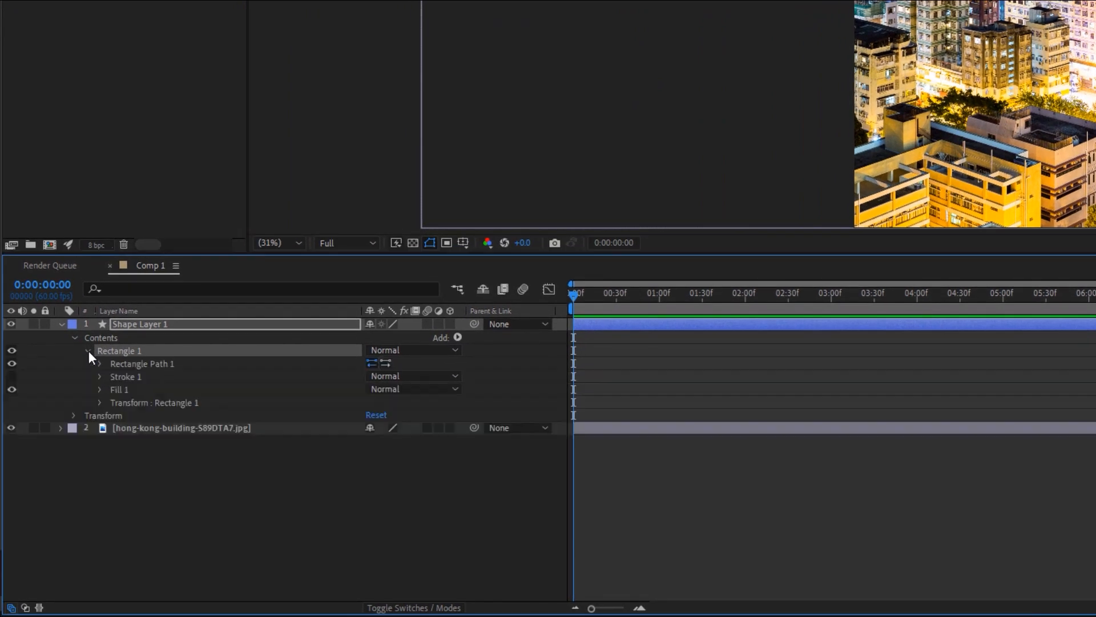
pyautogui.click(99, 364)
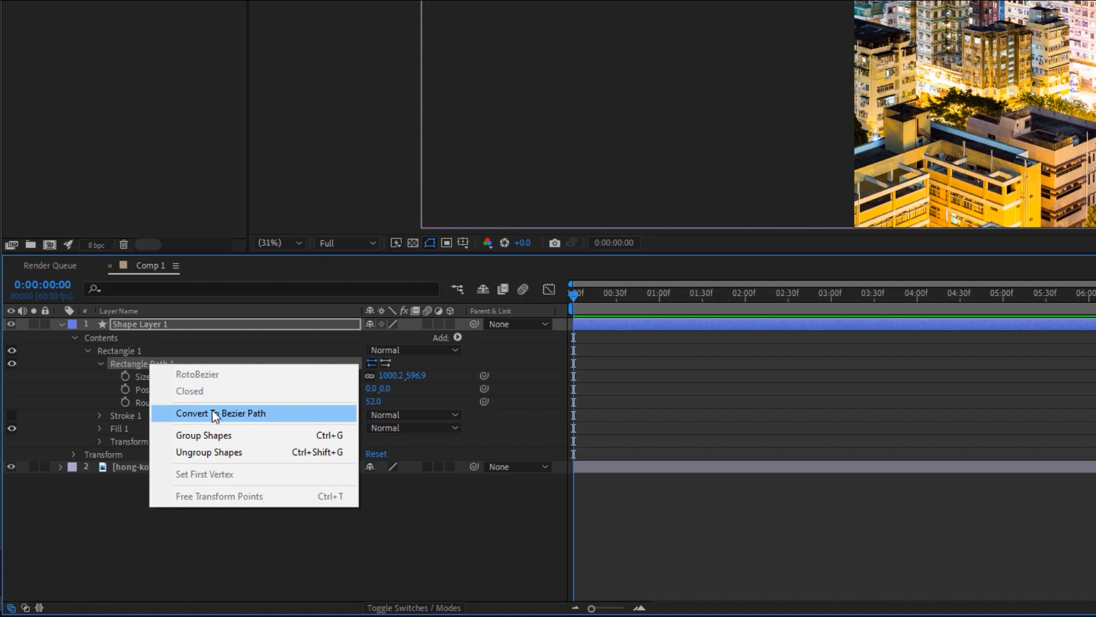
# Convert Rectangle Path 1 into a Bezier path
pyautogui.click(221, 413)
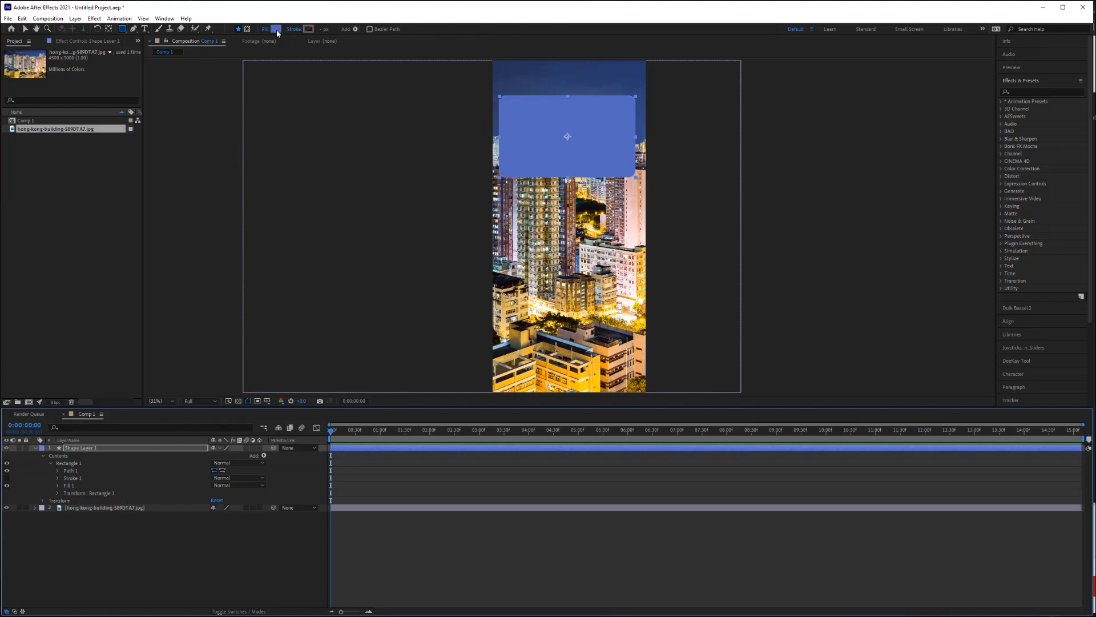
# Give the card a white linear gradient fill with the right opacity stop at 5%
pyautogui.click(276, 30)
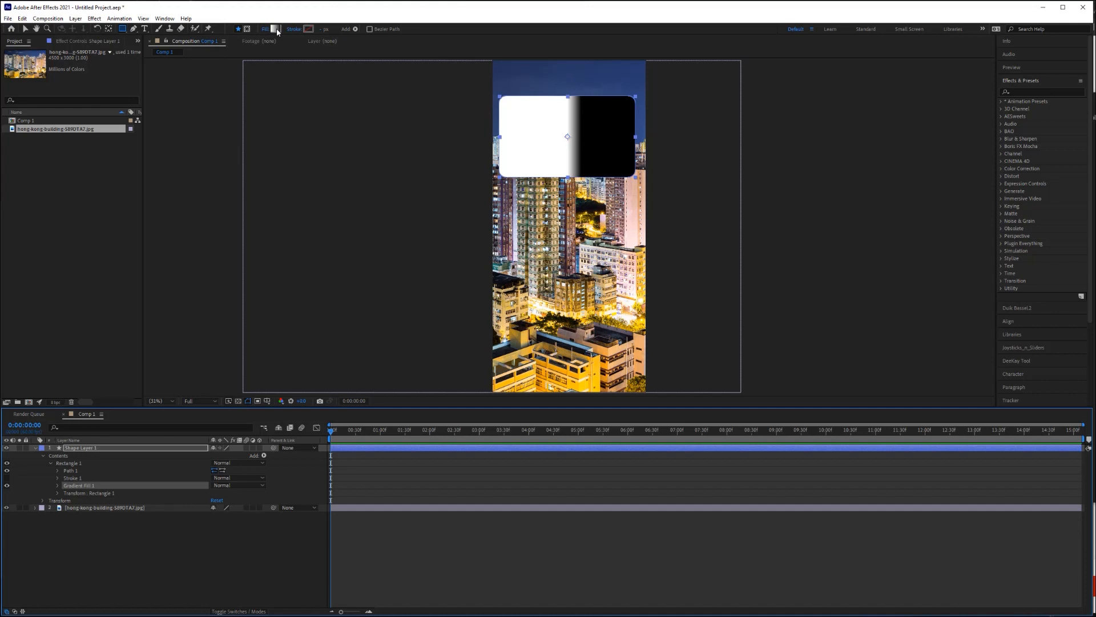
pyautogui.click(278, 29)
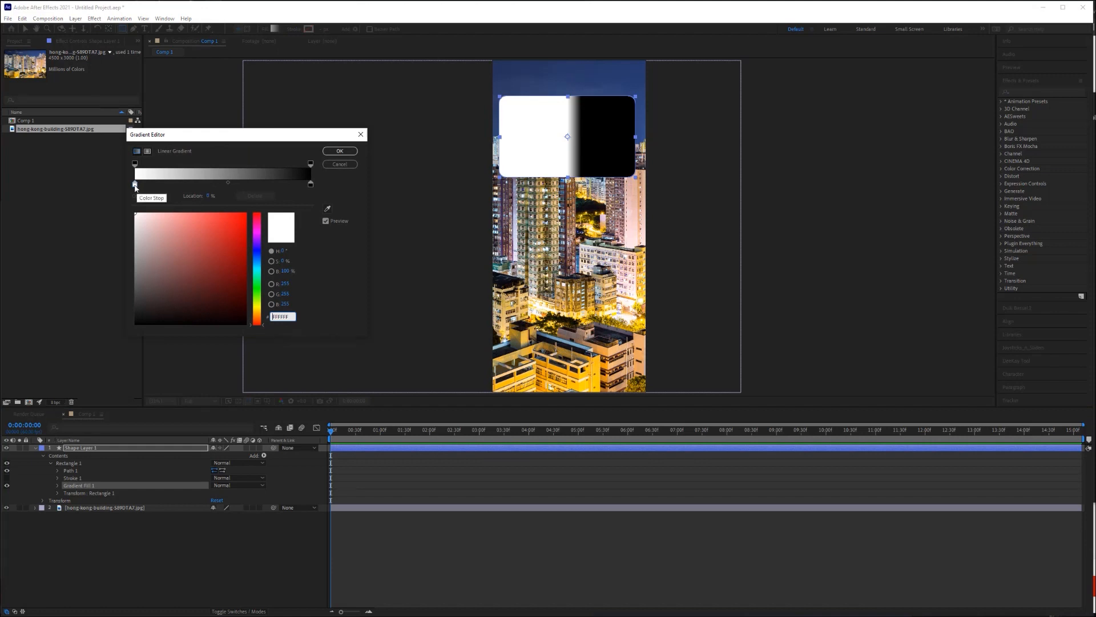
pyautogui.moveTo(228, 184)
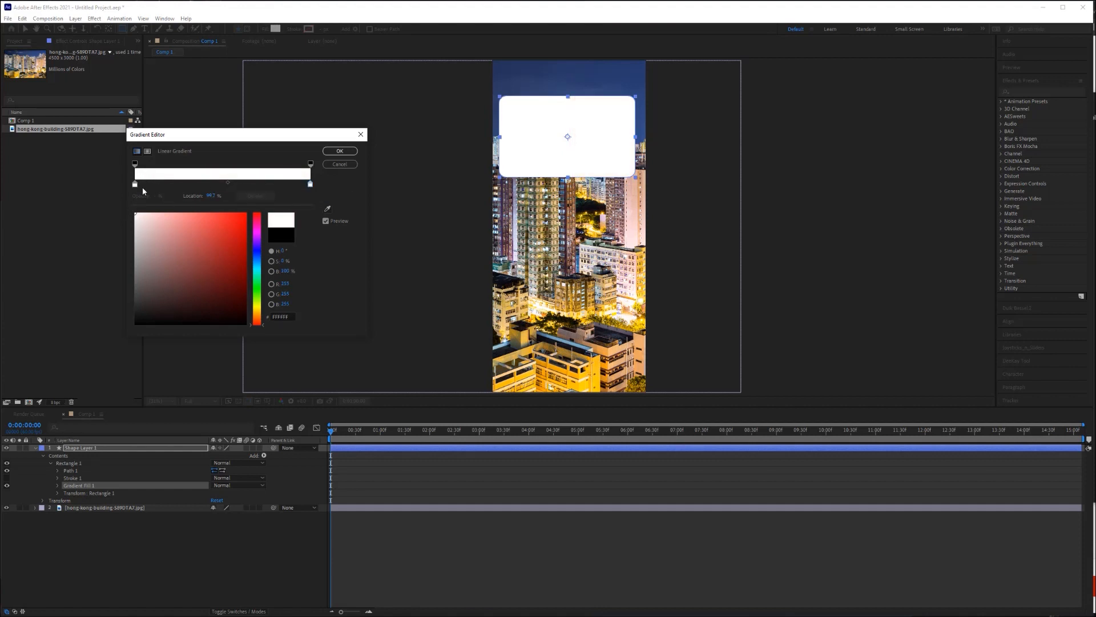
pyautogui.moveTo(298, 167)
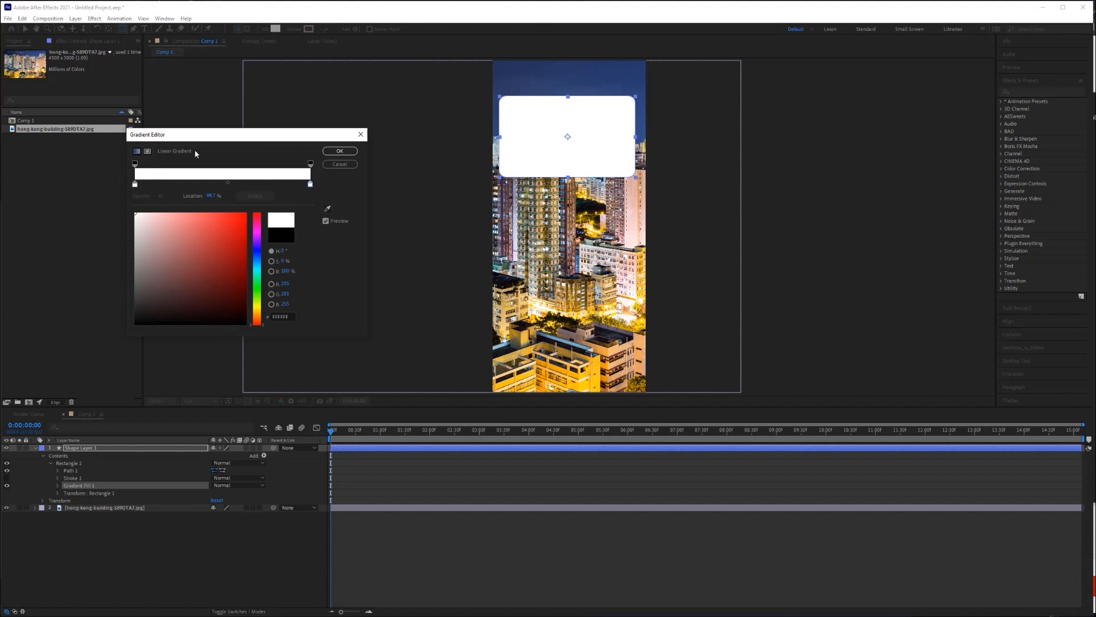
pyautogui.click(310, 163)
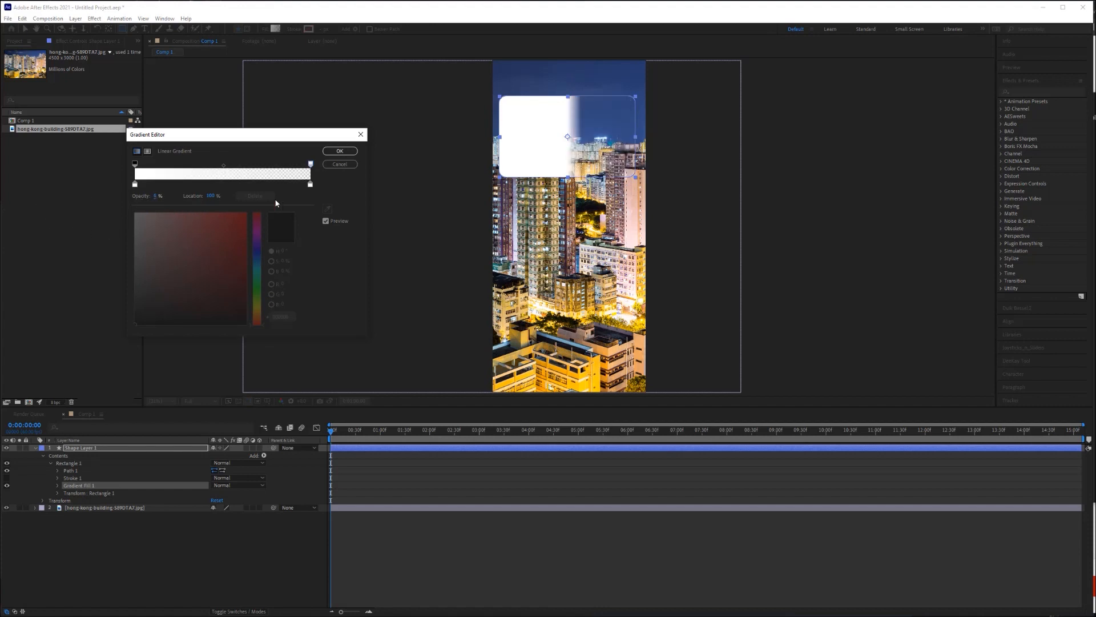
pyautogui.click(339, 151)
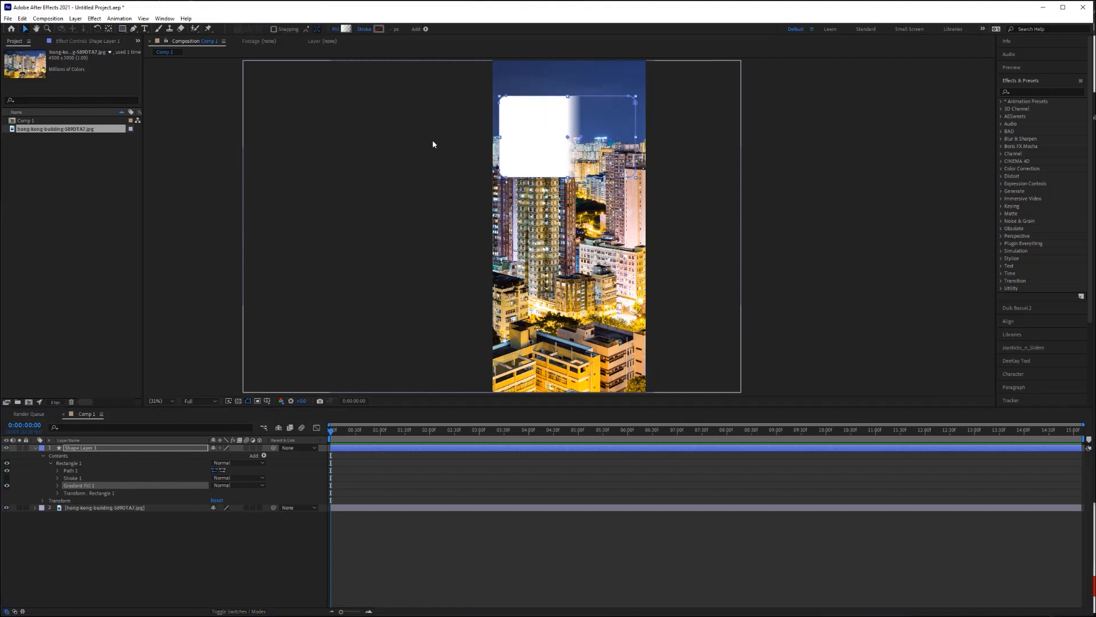
pyautogui.moveTo(578, 137)
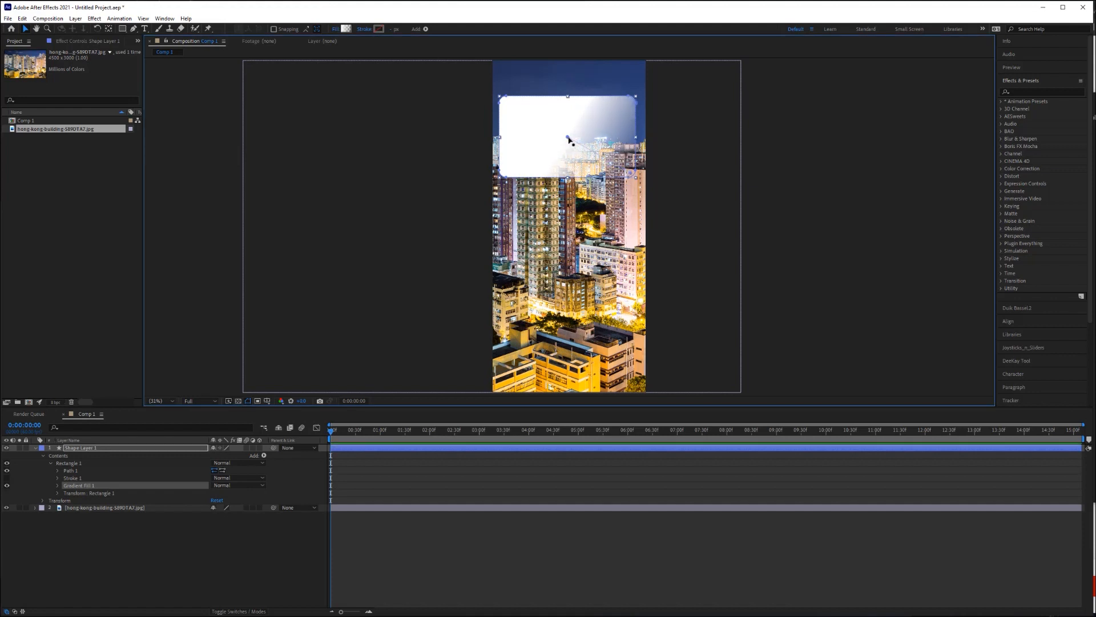
# Drag the gradient end point up and left to angle the gradient diagonally
pyautogui.moveTo(568, 140); pyautogui.dragTo(442, 64)
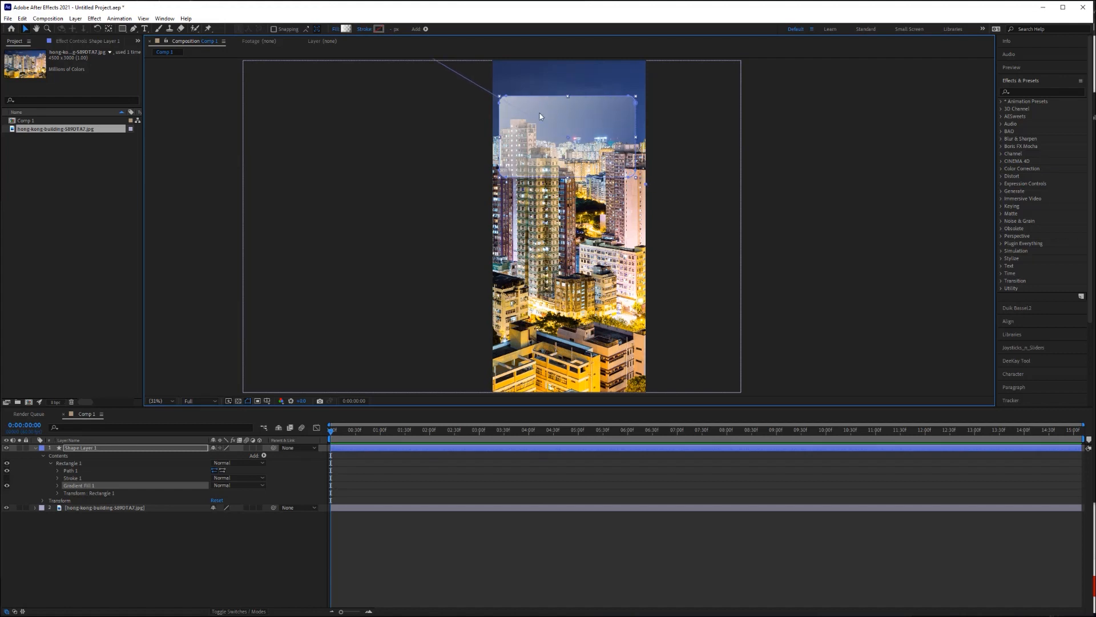
pyautogui.moveTo(591, 141)
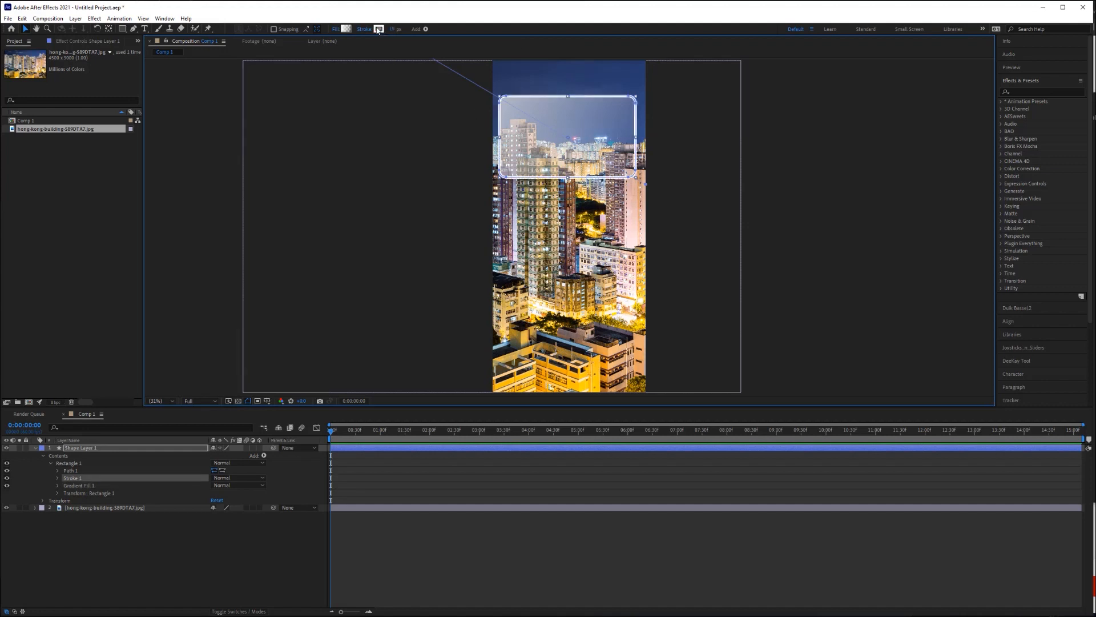
# Switch the card stroke to a white linear gradient with a 5% opacity stop
pyautogui.click(382, 28)
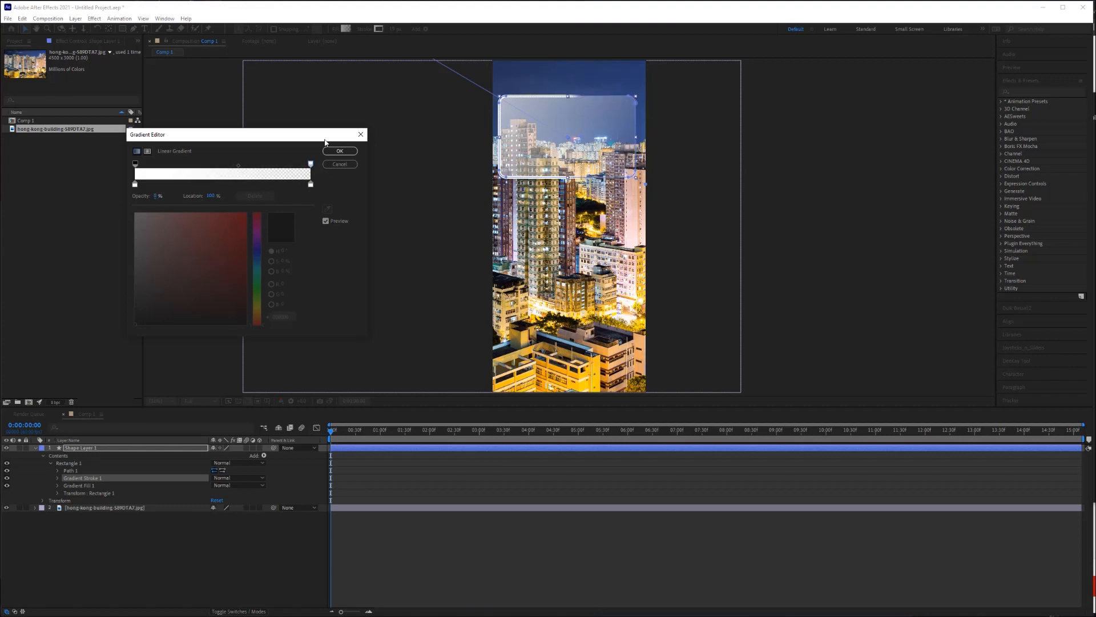
pyautogui.click(339, 151)
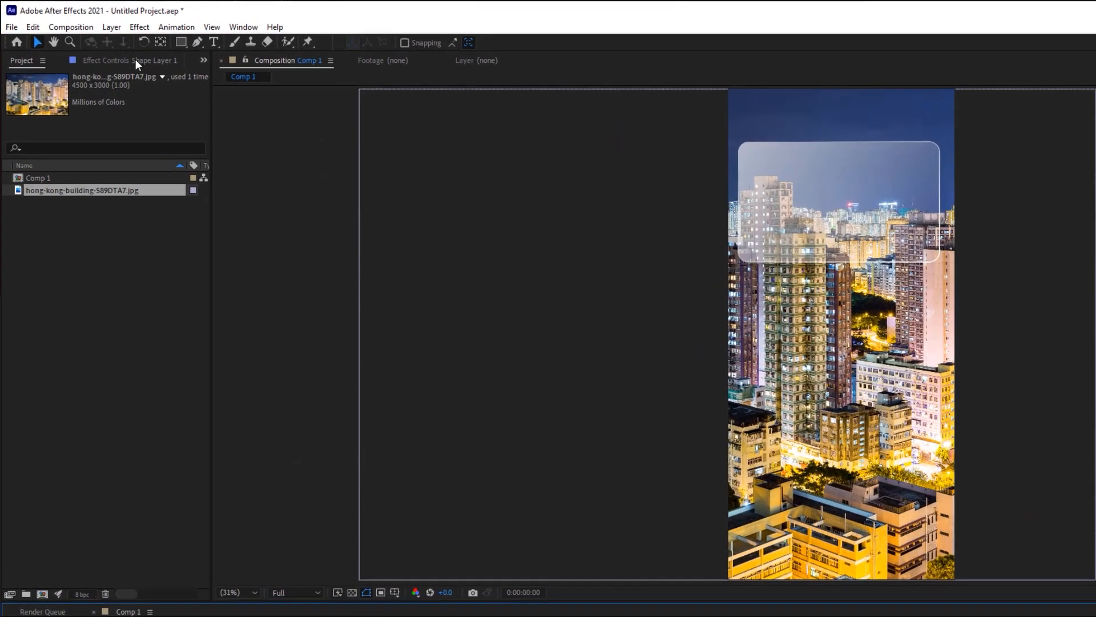
# Add an adjustment layer and drag it below Shape Layer 1
pyautogui.click(119, 27)
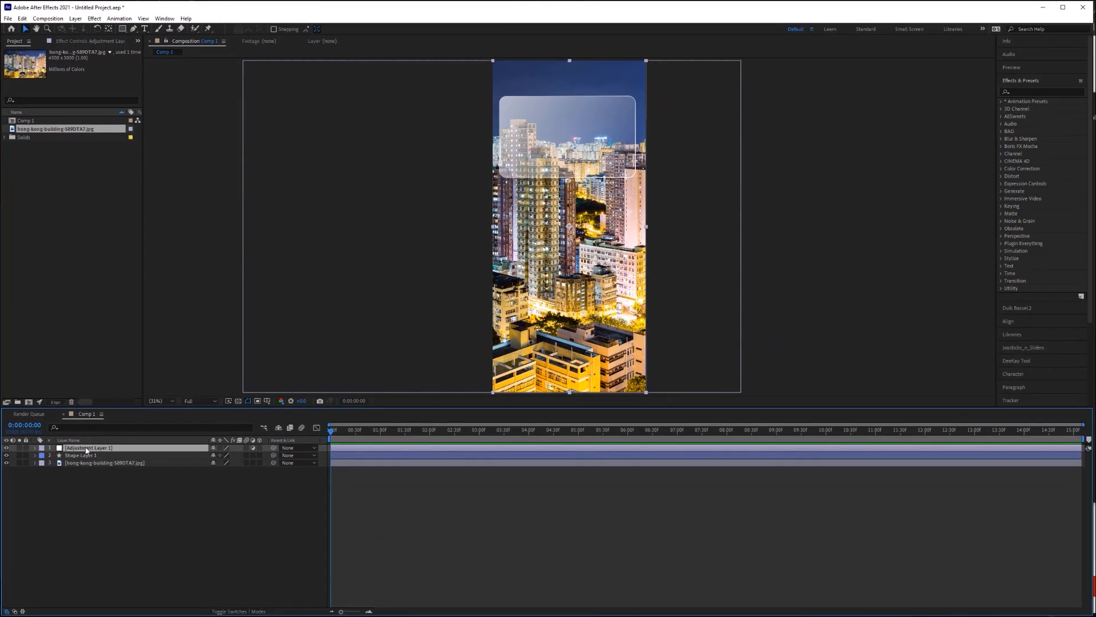
pyautogui.moveTo(182, 450)
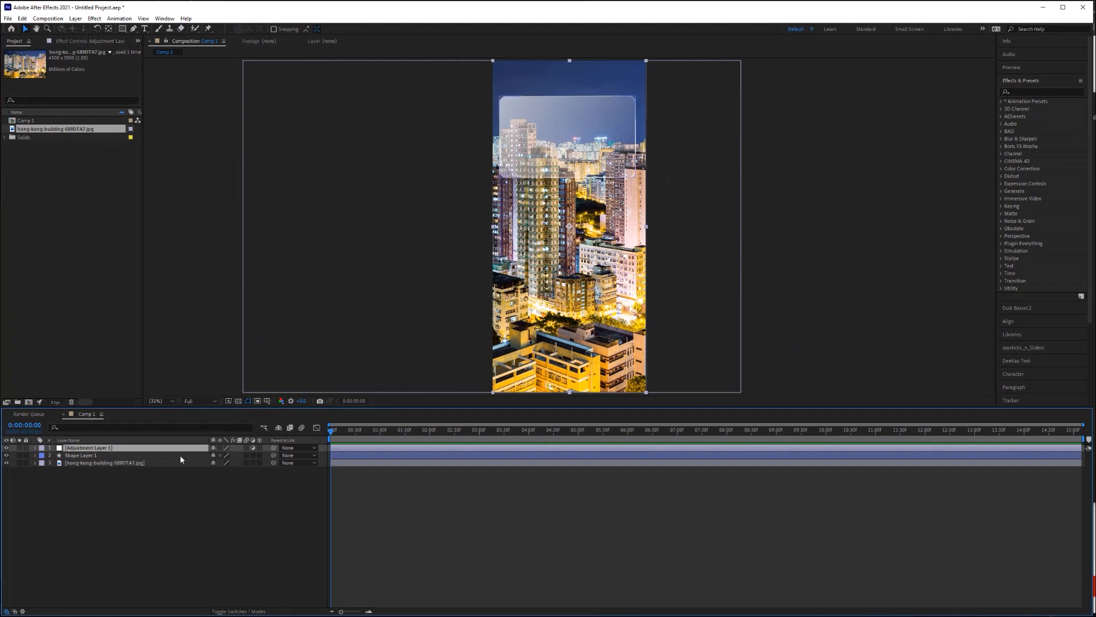
pyautogui.click(80, 455)
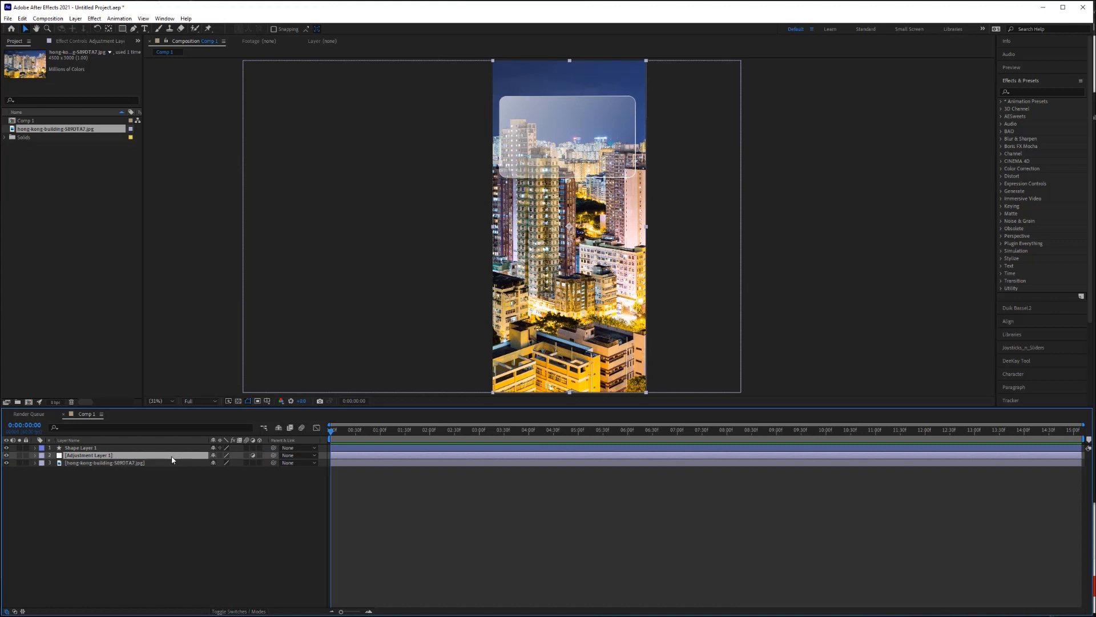
pyautogui.moveTo(150, 457)
pyautogui.write('Bl')
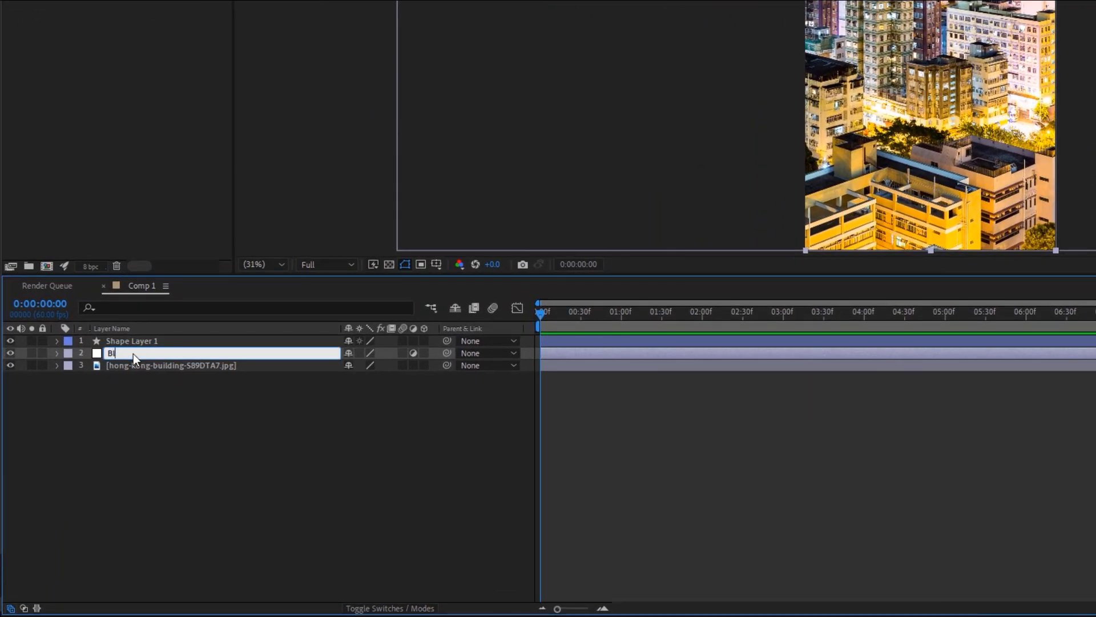
# Name the adjustment layer Blur and copy the Card layer's path
pyautogui.press('Enter')
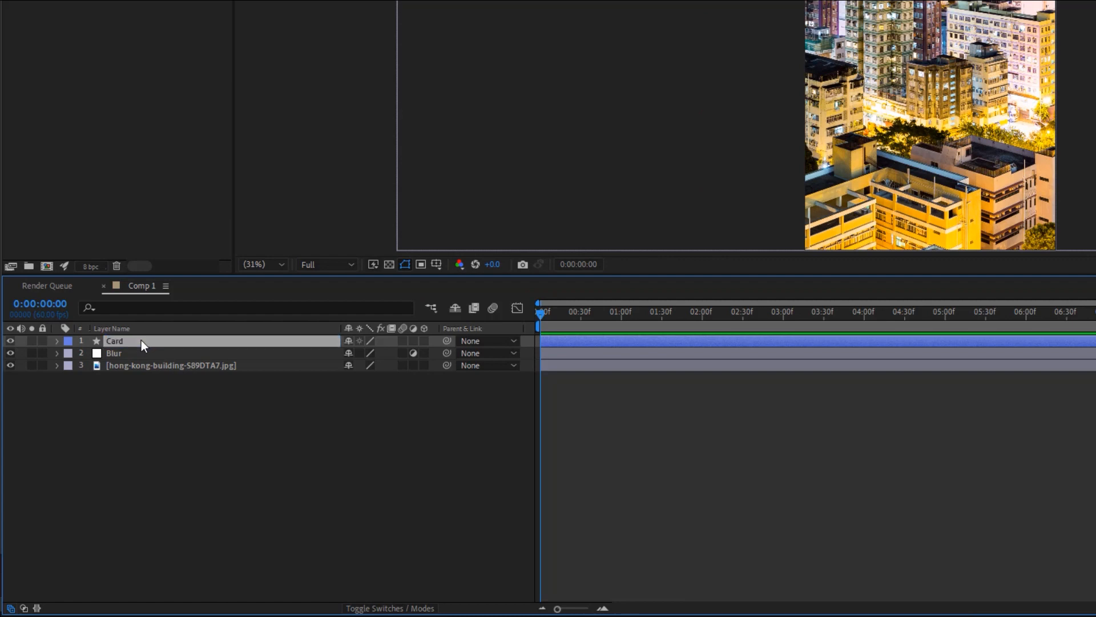
pyautogui.click(114, 353)
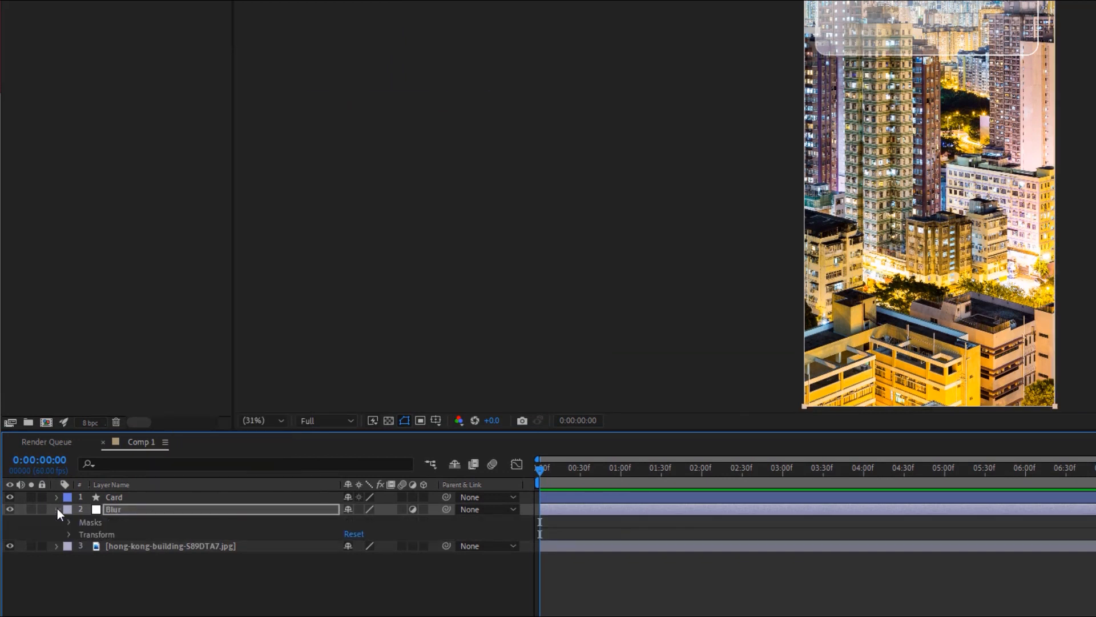
pyautogui.click(57, 509)
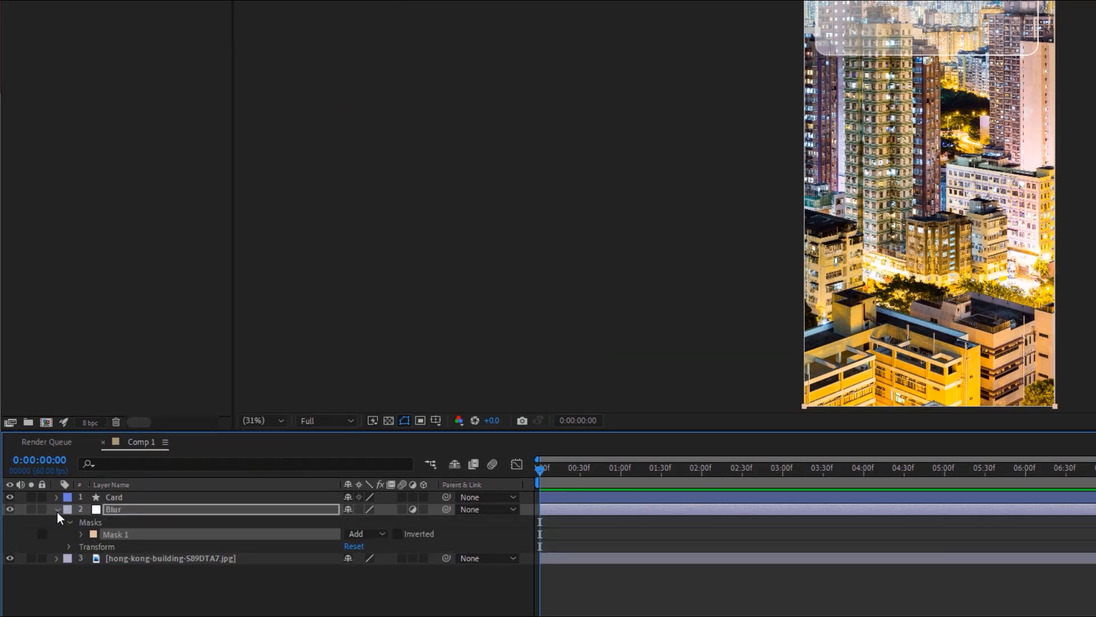
pyautogui.click(55, 496)
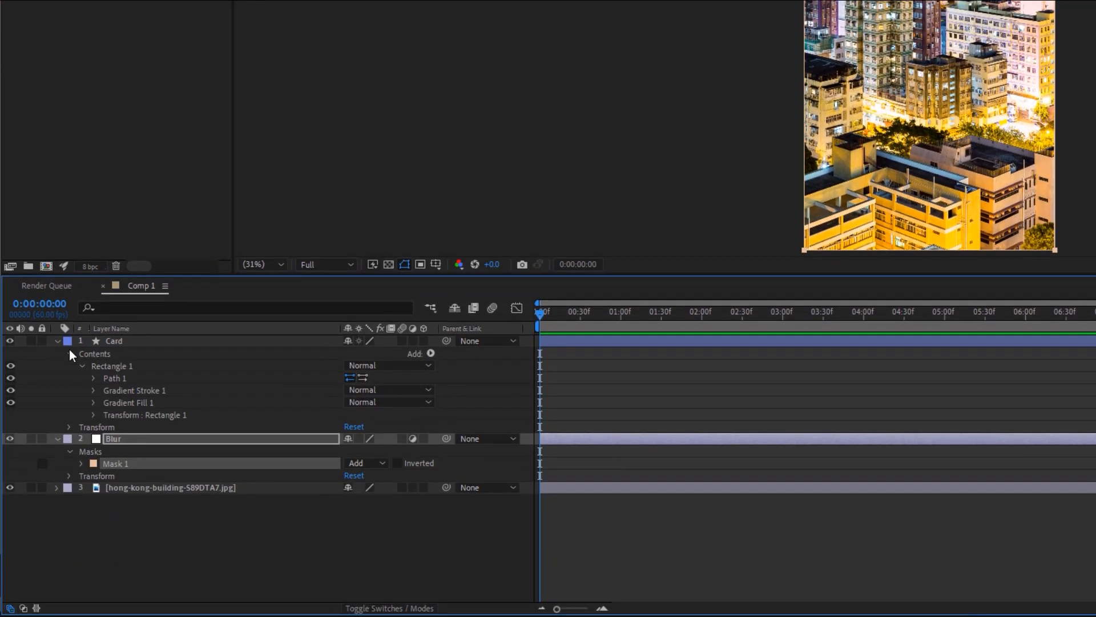
pyautogui.click(93, 378)
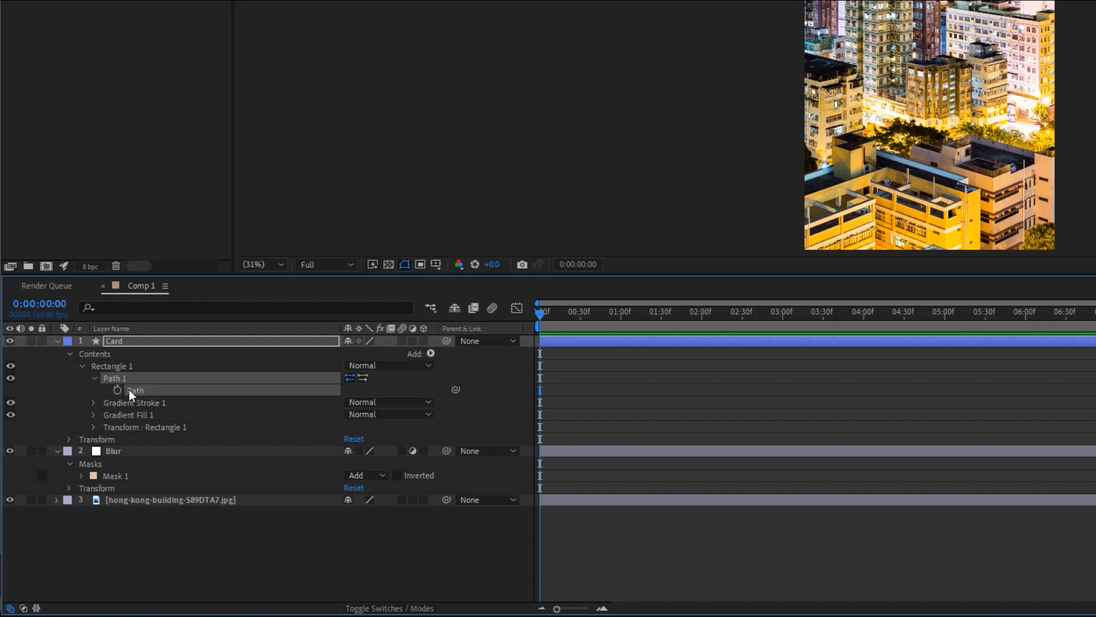
pyautogui.press('Ctrl+c')
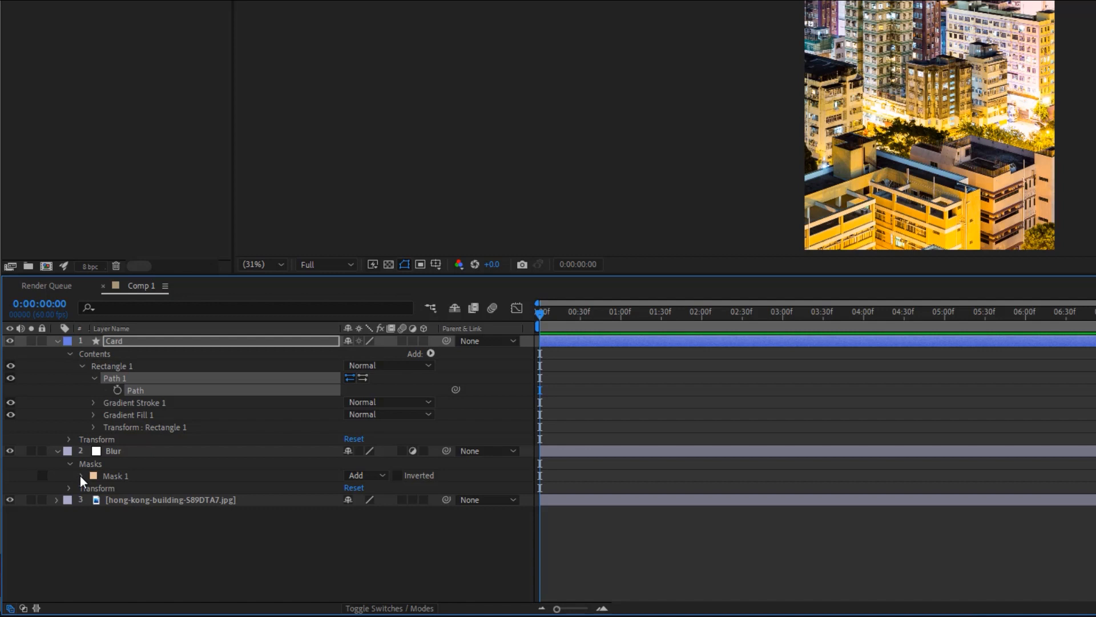
# Paste the card path into the Blur layer's Mask Path
pyautogui.click(78, 476)
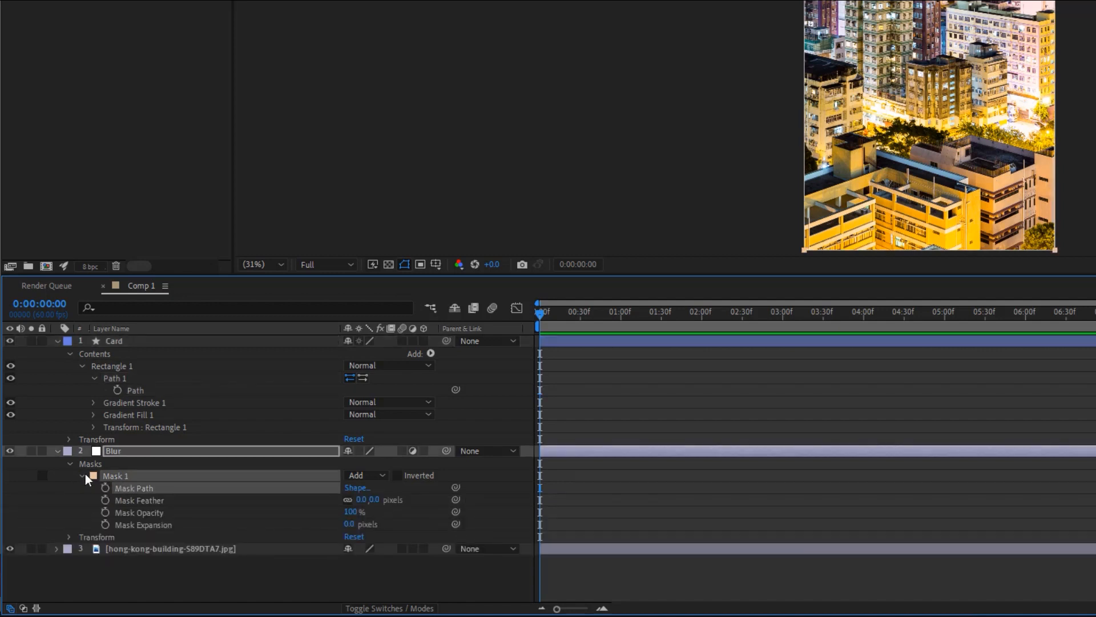
pyautogui.click(82, 476)
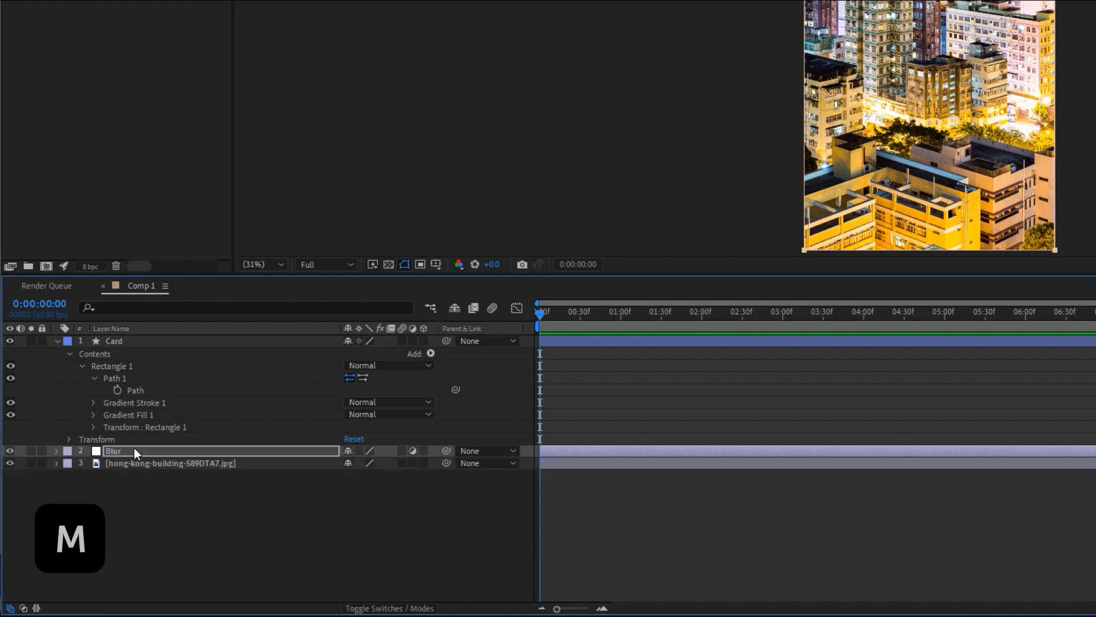
pyautogui.click(56, 450)
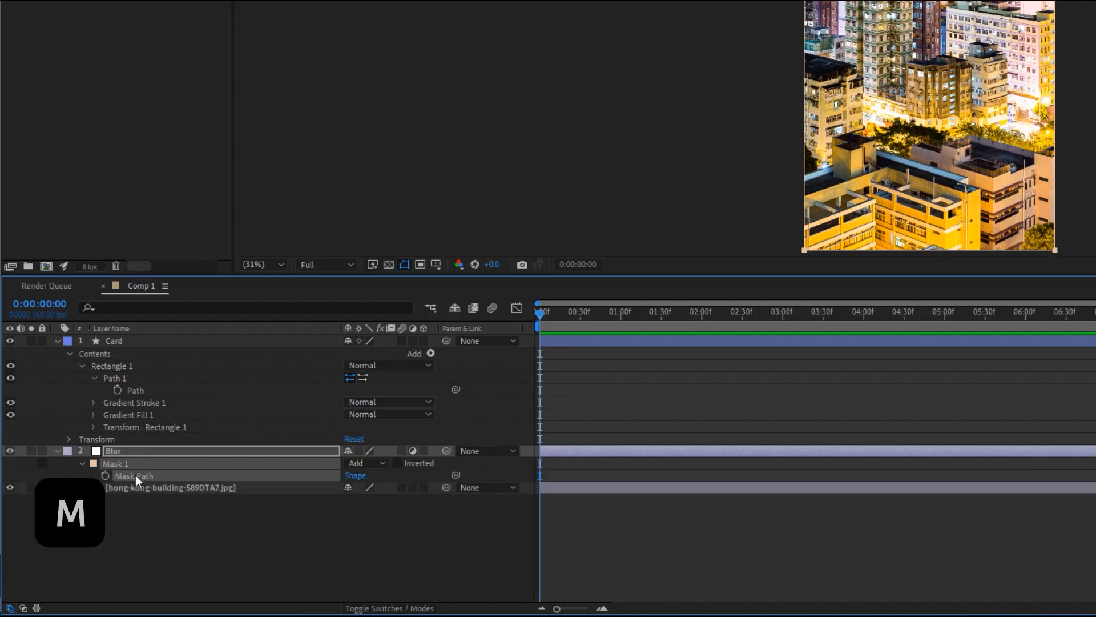
pyautogui.press('ctrl+v')
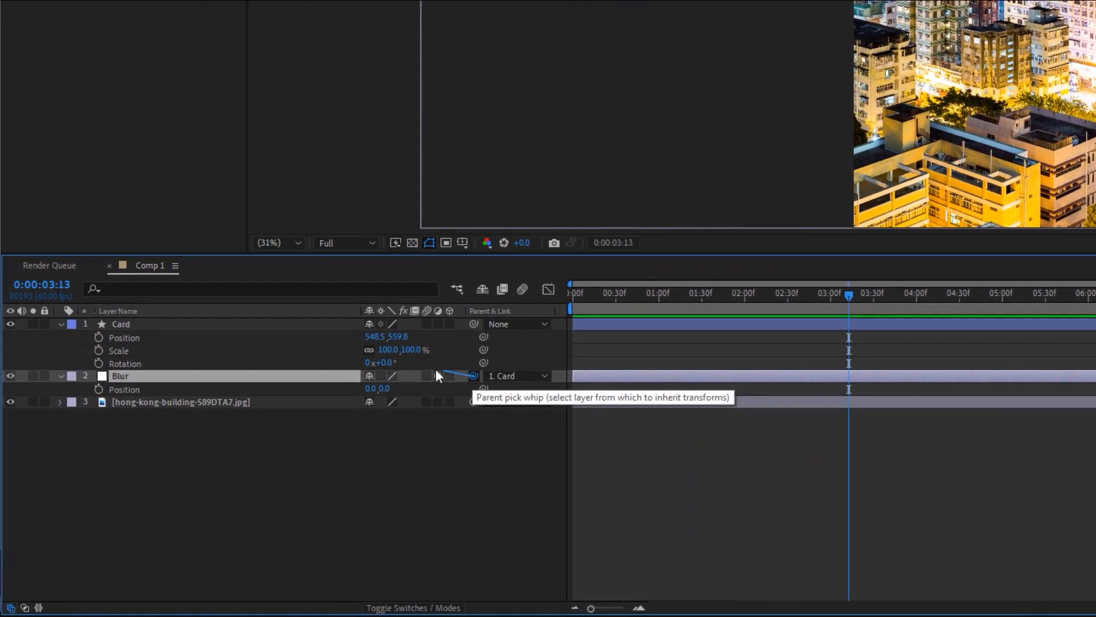
# Pick-whip the Blur layer's parent onto the Card layer
pyautogui.moveTo(474, 375); pyautogui.dragTo(162, 323)
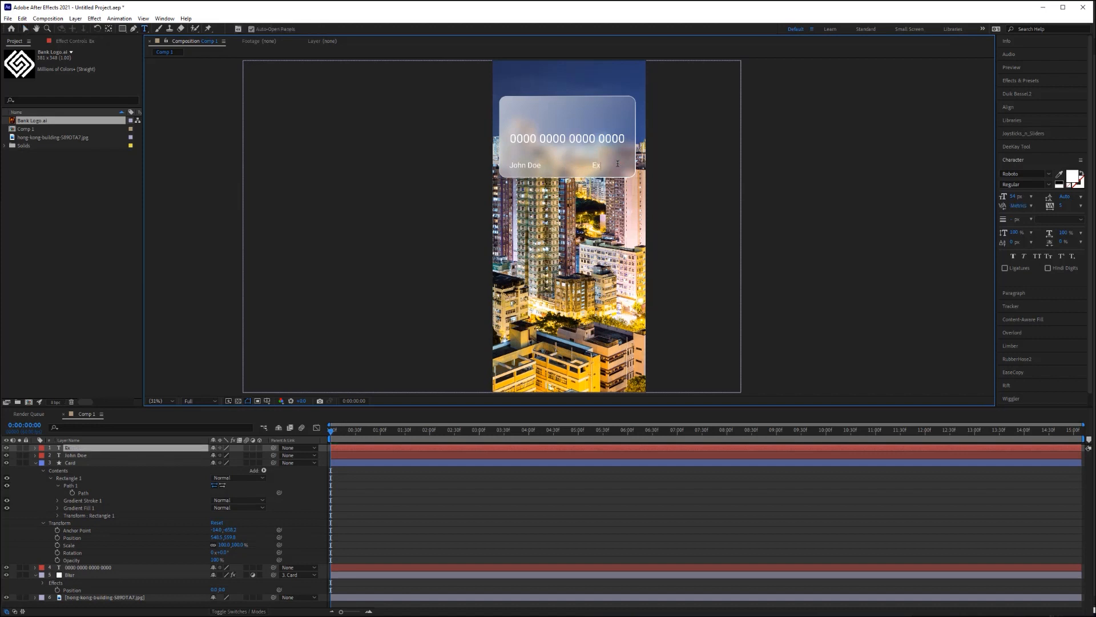
# Add the expiry label 'Exp: 11/24' to the credit card
pyautogui.write('Exp: 11/24')
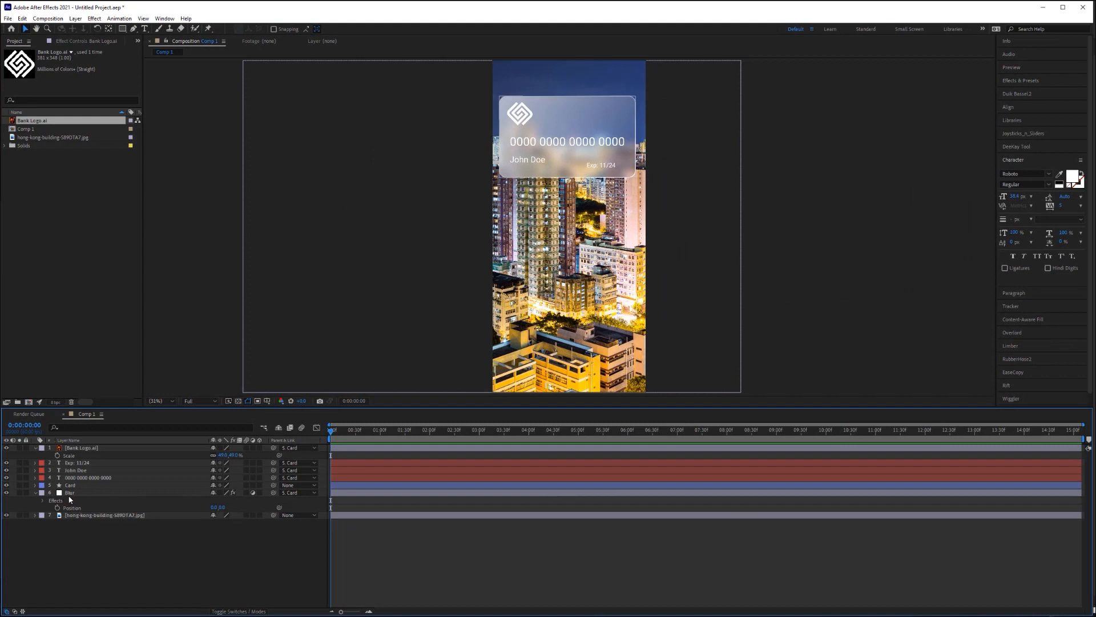
pyautogui.click(70, 485)
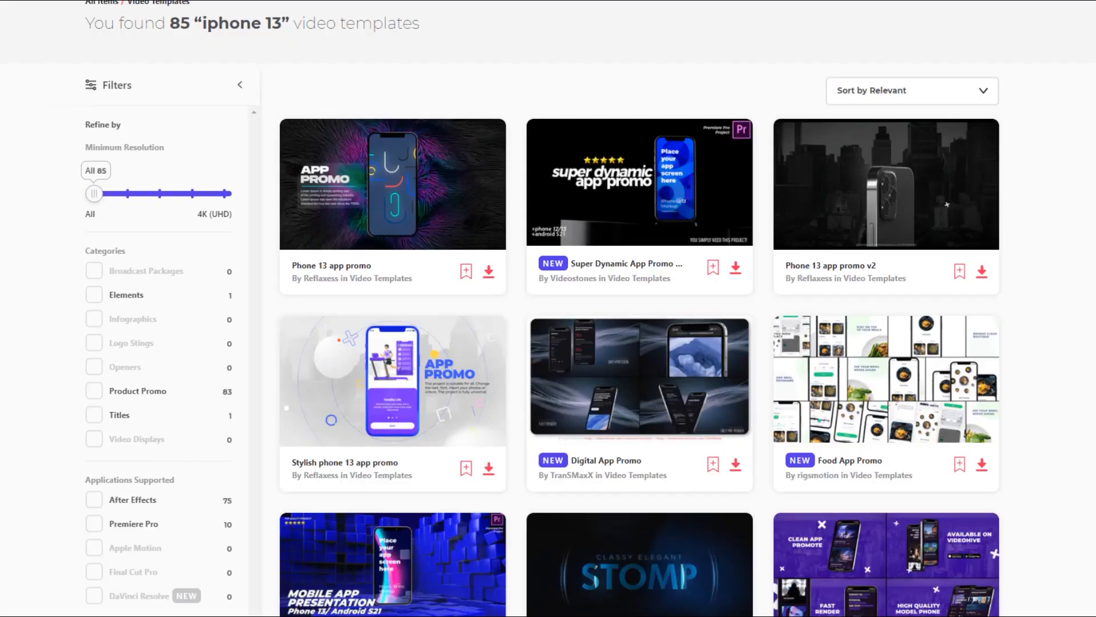
# Browse the iPhone 13 results and play the Phone App Promo preview video
pyautogui.scroll(-3)
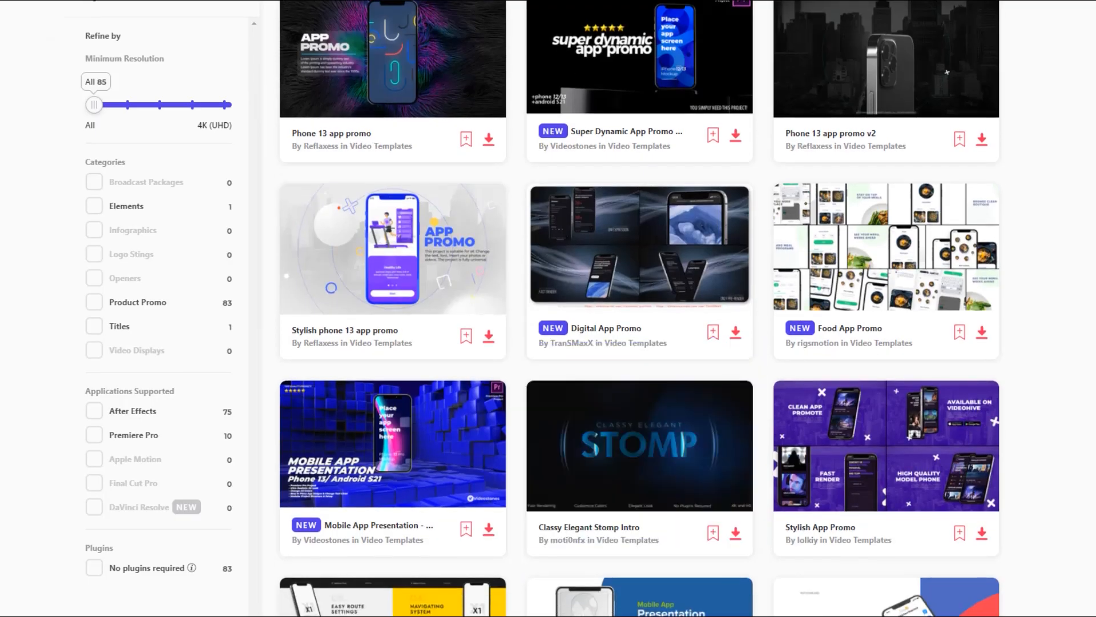
pyautogui.scroll(-3)
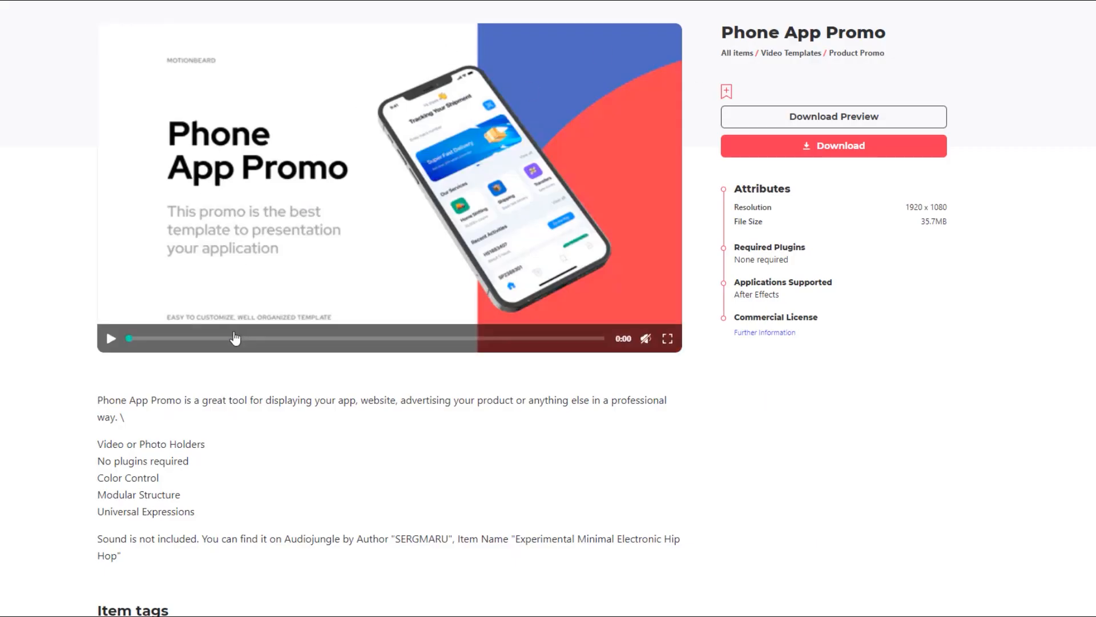
pyautogui.click(111, 338)
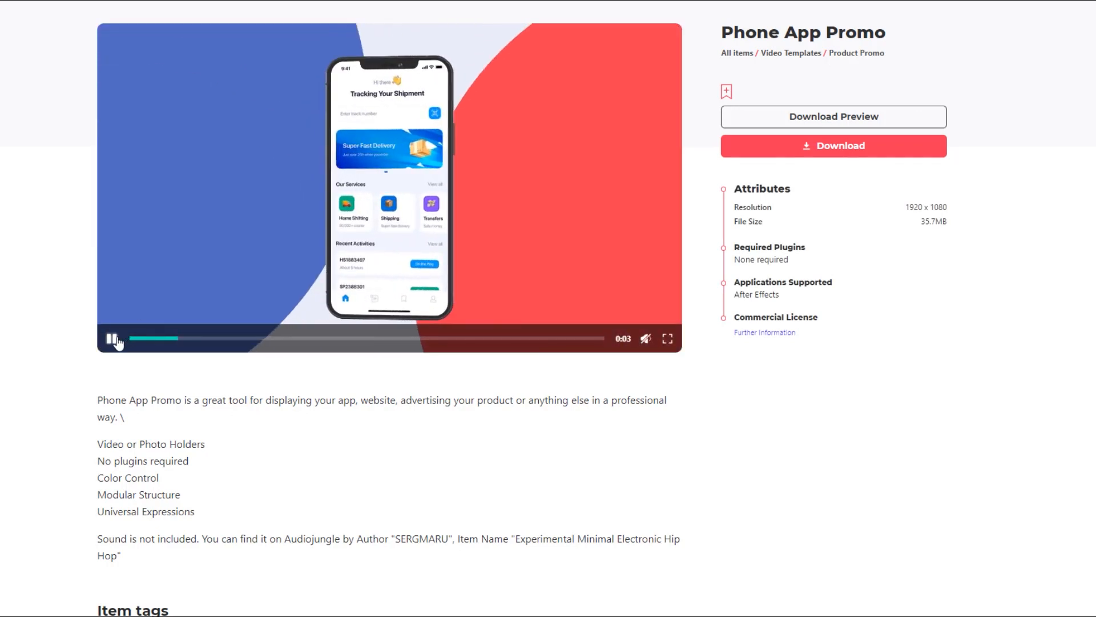
# Download Phone App Promo into a new project named 'App mock up'
pyautogui.click(834, 146)
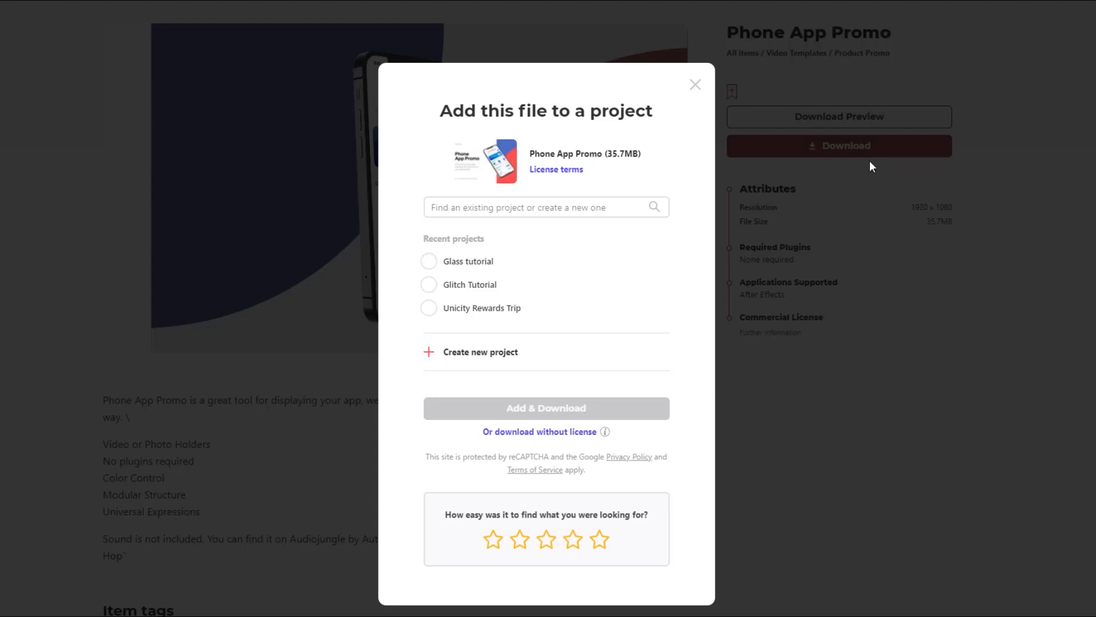
pyautogui.write('App mock up')
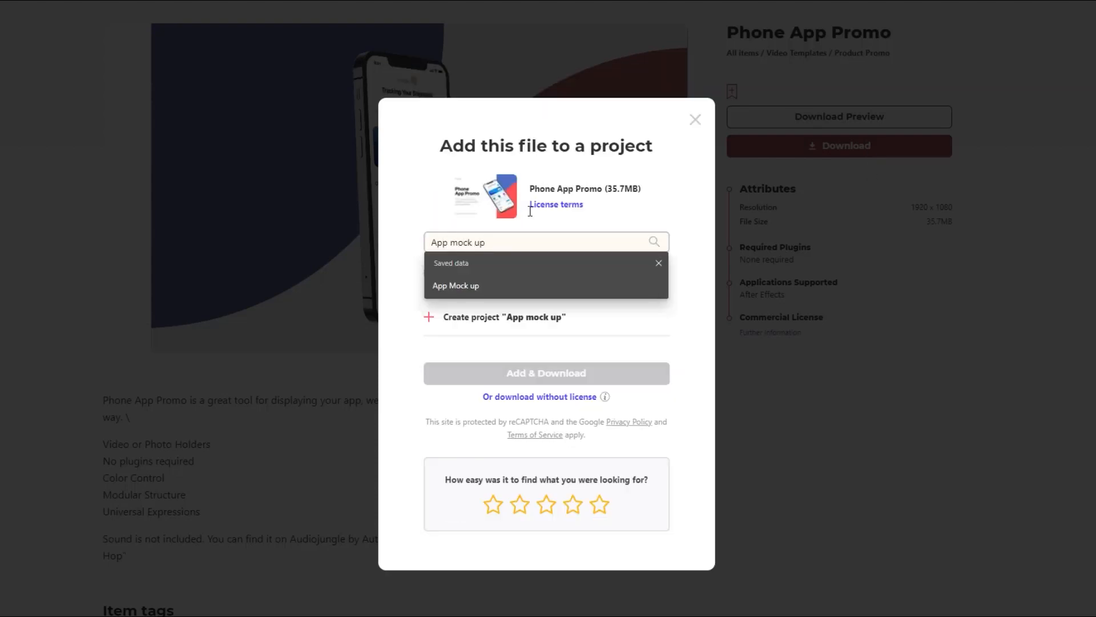
pyautogui.click(456, 285)
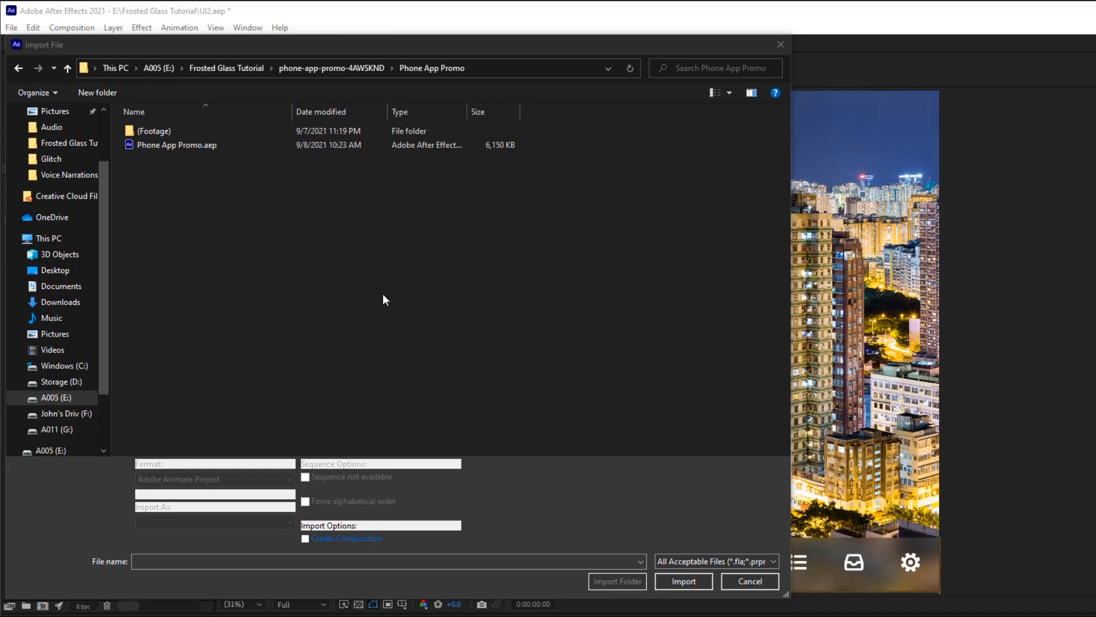
# Import the Phone App Promo project file into After Effects
pyautogui.click(176, 145)
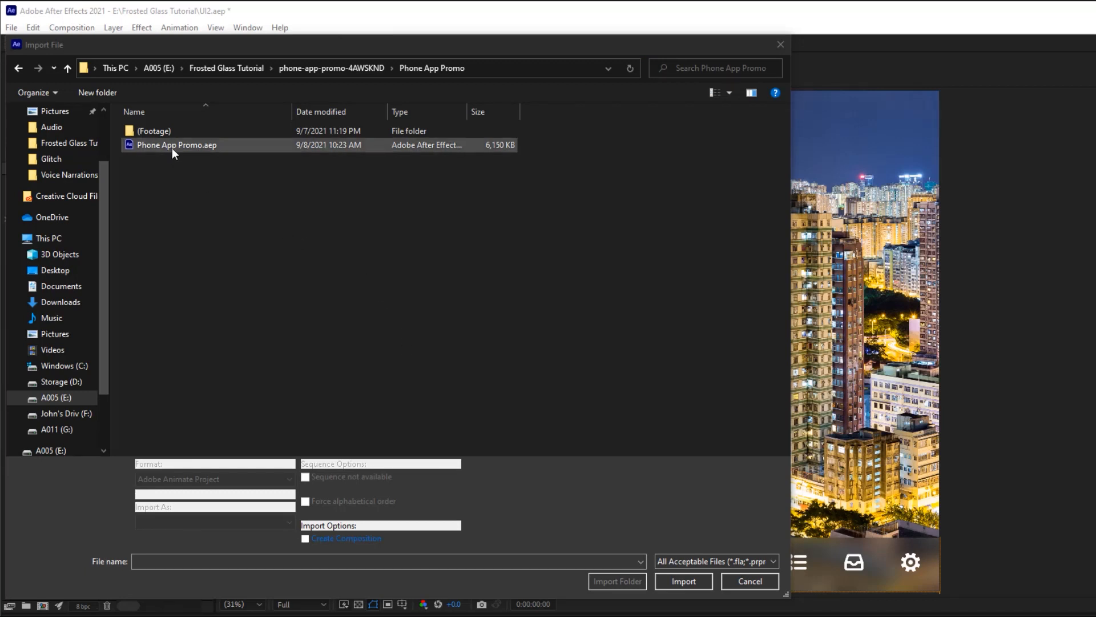
pyautogui.click(175, 145)
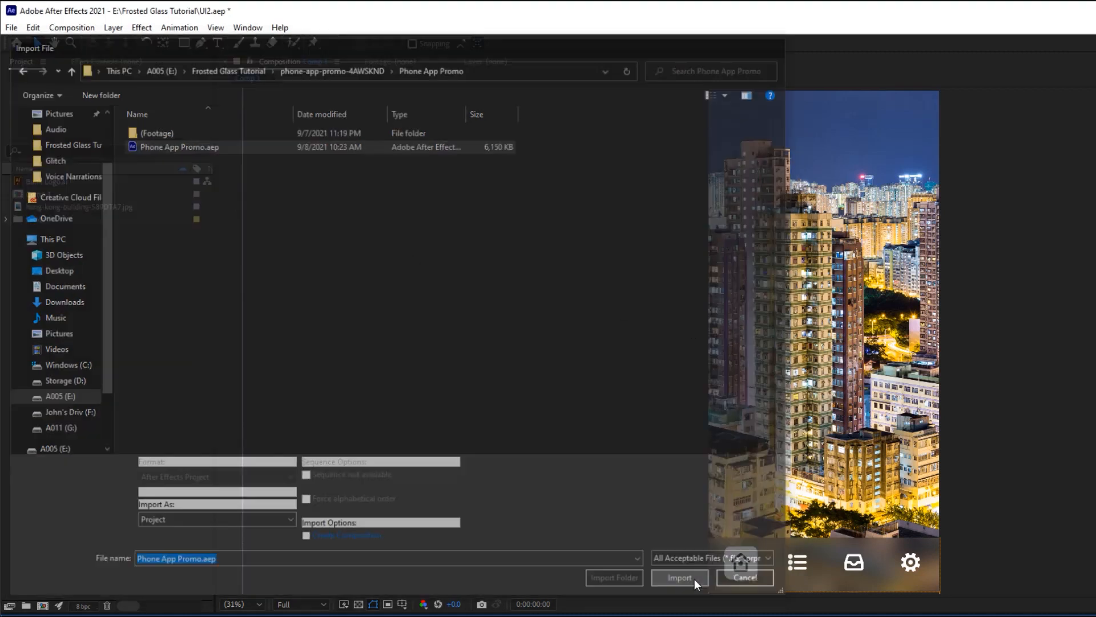
pyautogui.click(679, 577)
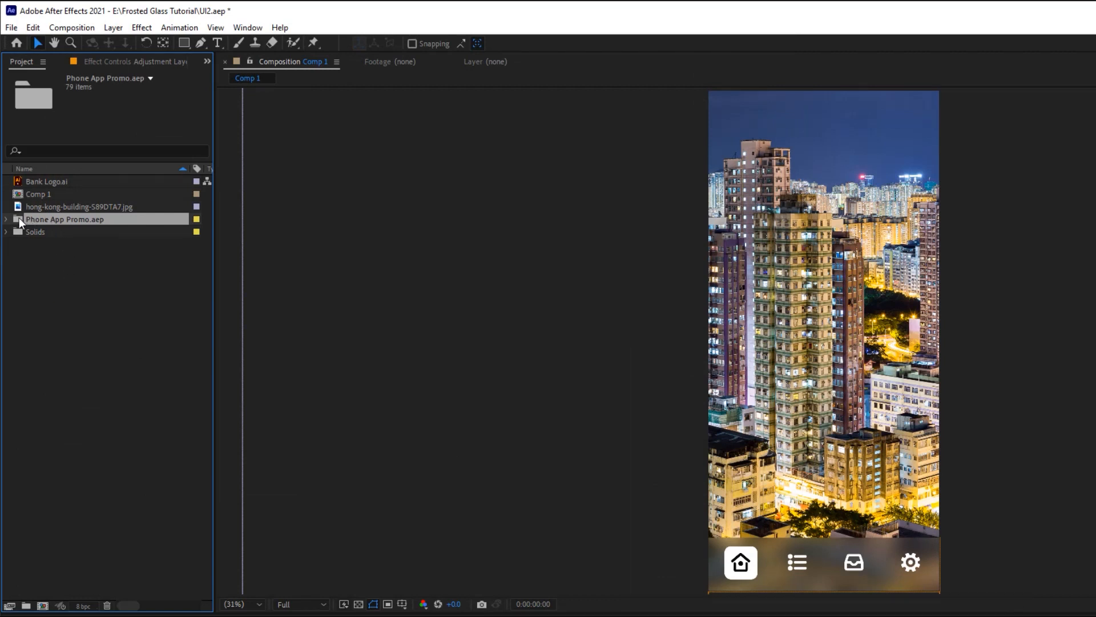
# Expand the template and Scene 01 folders and open the Scene 01 composition
pyautogui.click(5, 220)
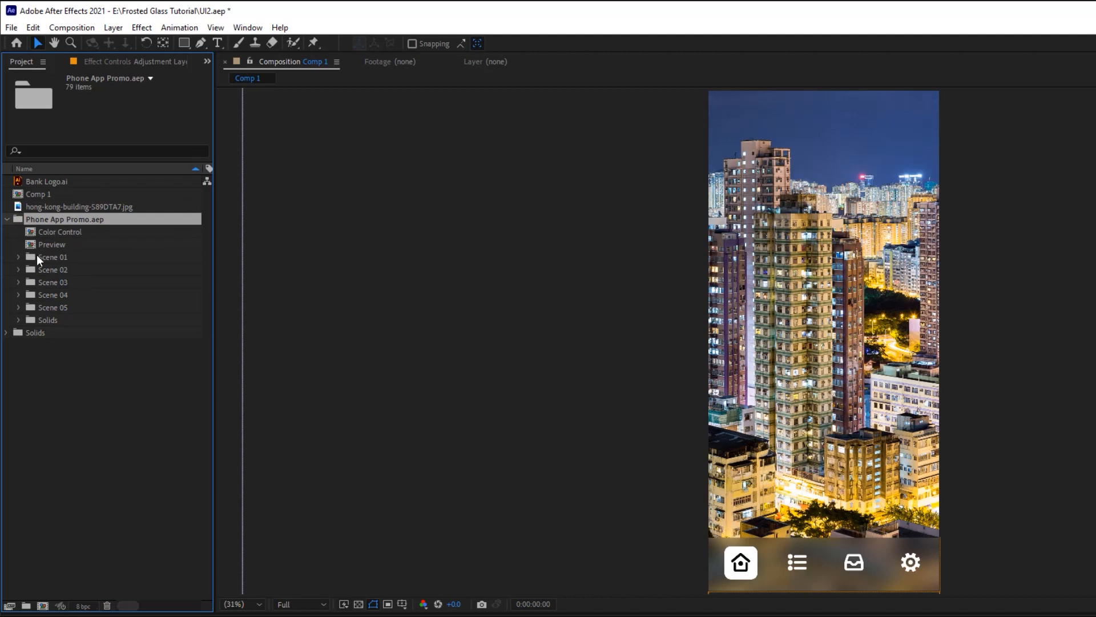
pyautogui.click(17, 257)
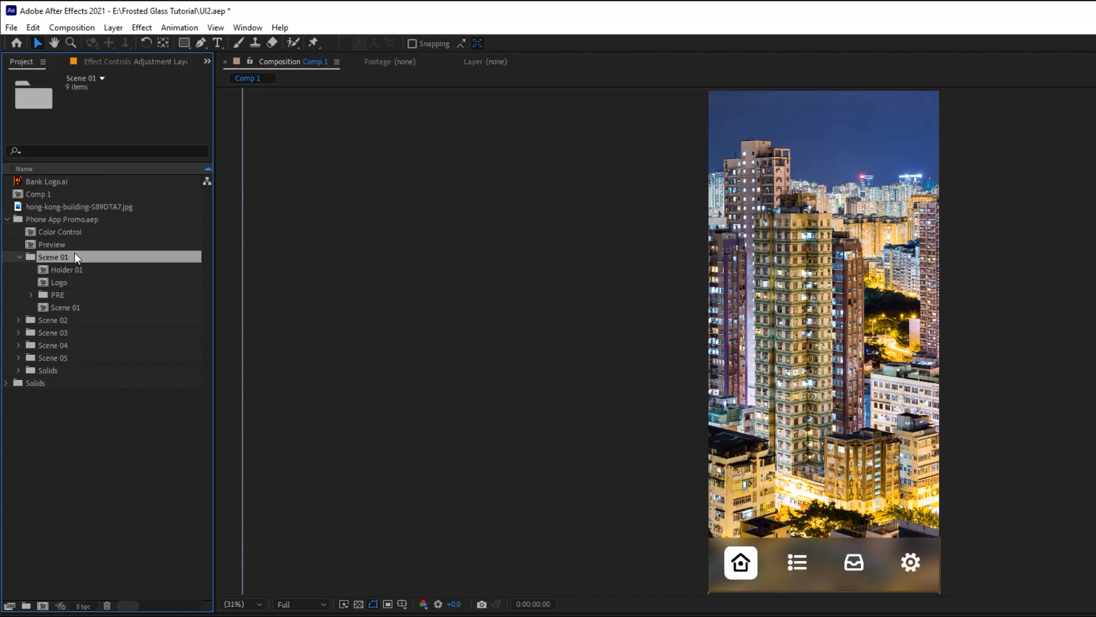
pyautogui.doubleClick(65, 308)
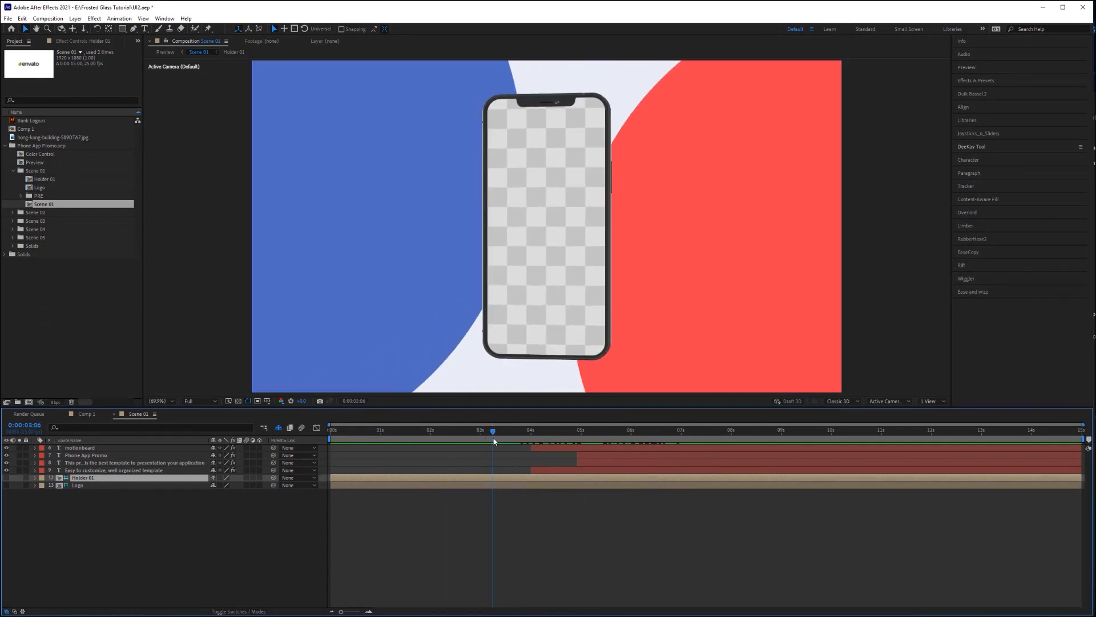
pyautogui.moveTo(505, 103)
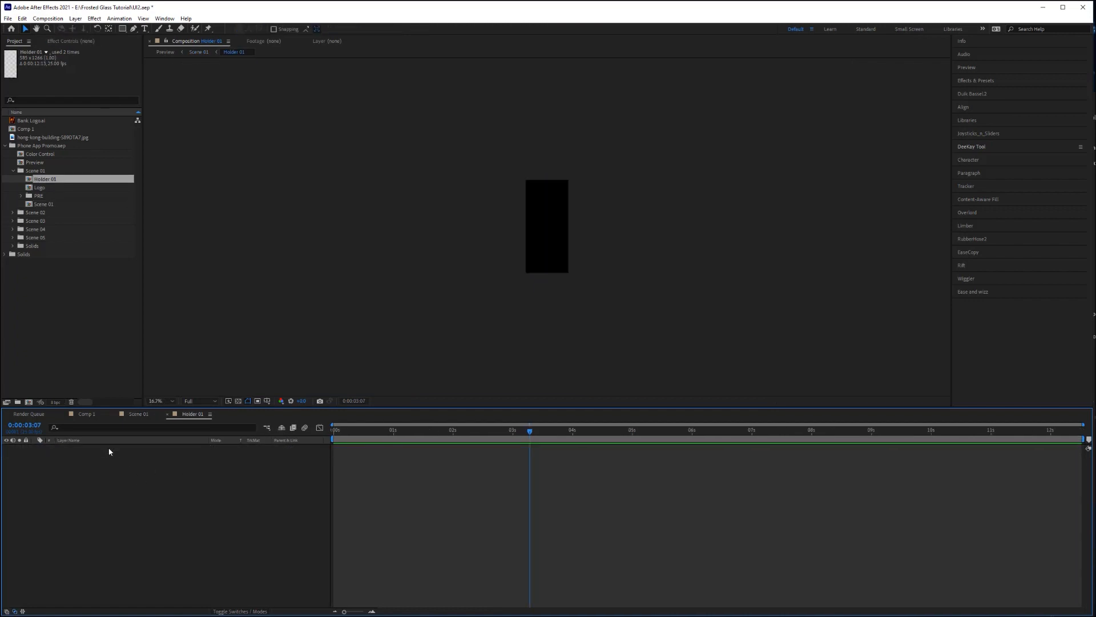
# Place Comp 1 inside Holder 01 and fit it to the comp
pyautogui.click(23, 129)
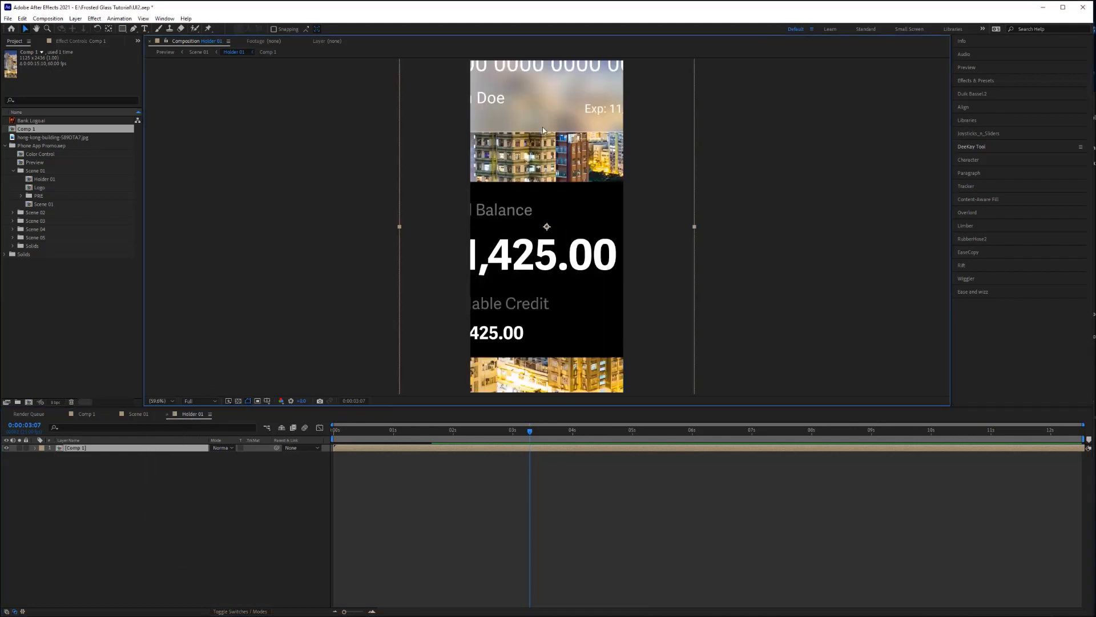
pyautogui.moveTo(211, 454)
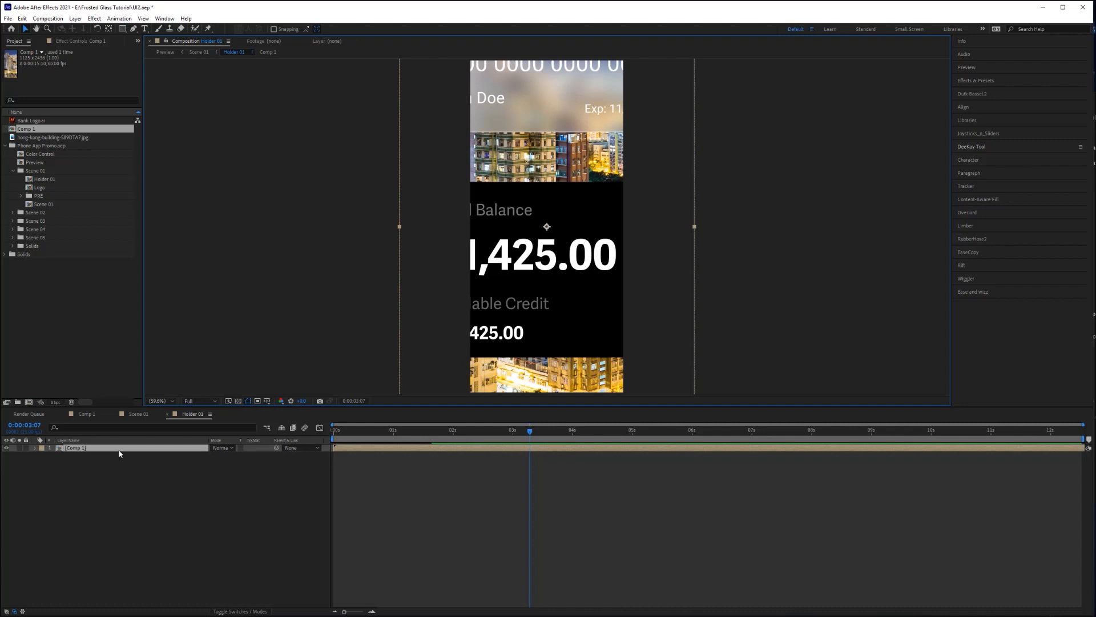
pyautogui.rightClick(120, 453)
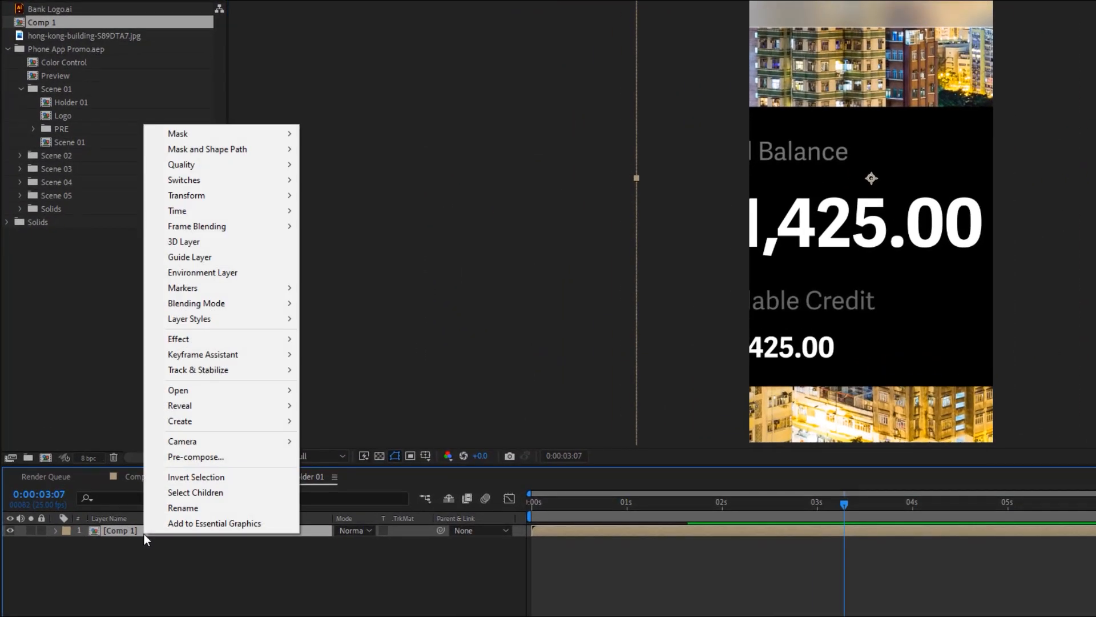
pyautogui.moveTo(249, 211)
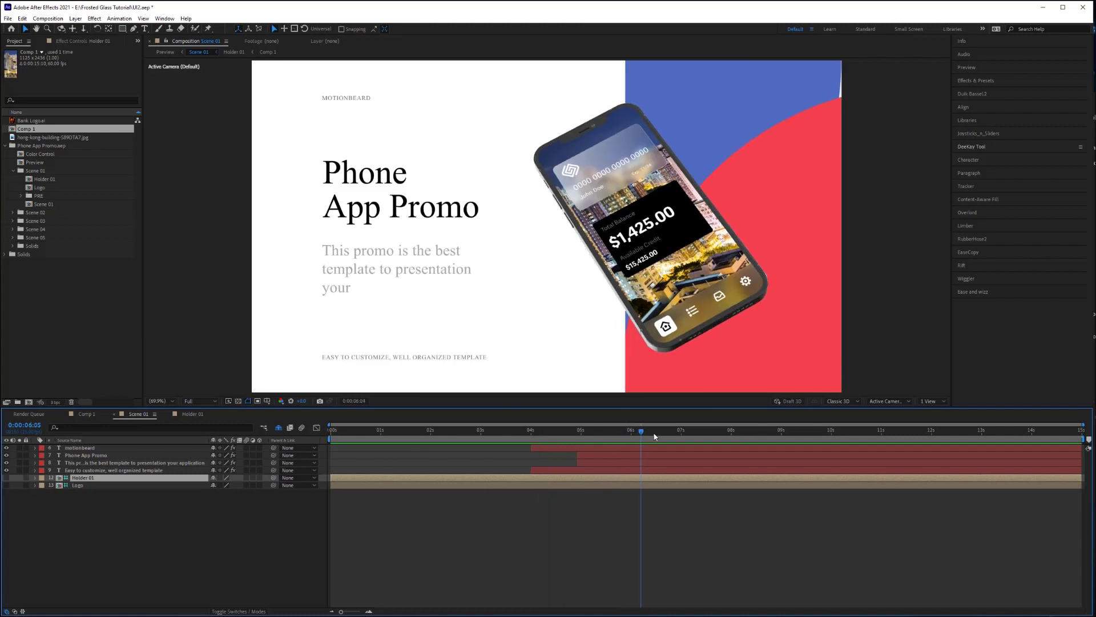
# Scrub Scene 01 at several times to check the card UI on the phone
pyautogui.click(496, 446)
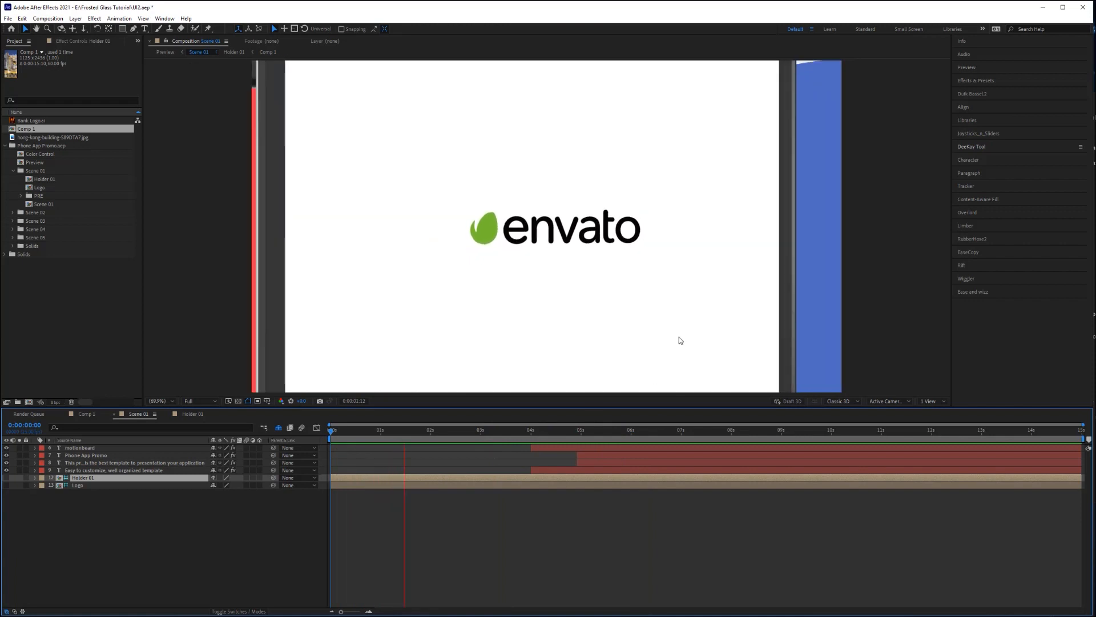
pyautogui.click(511, 445)
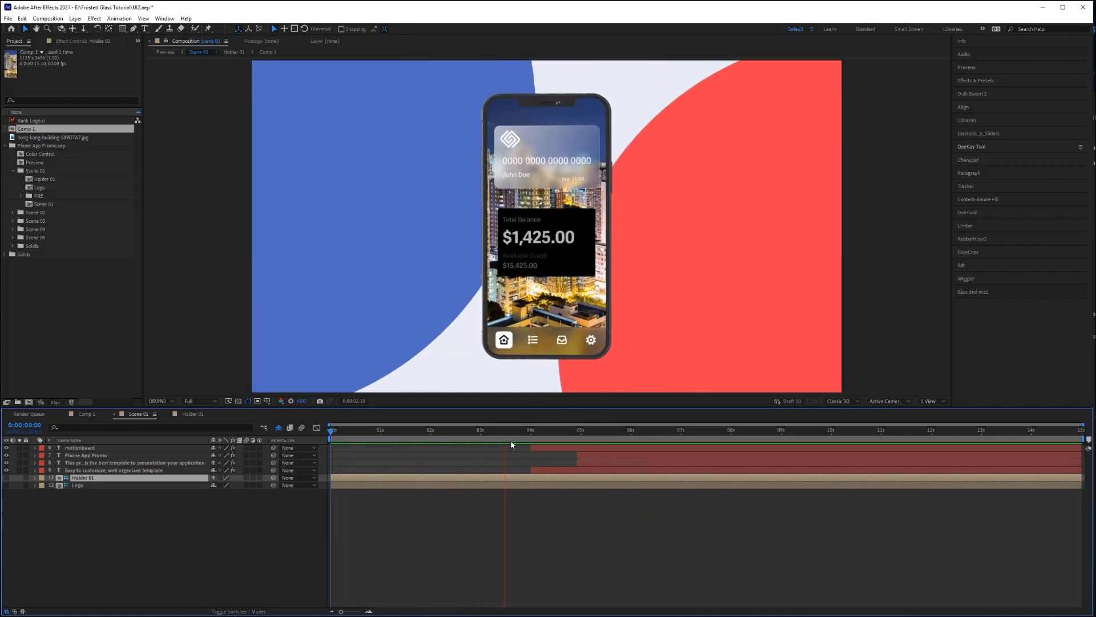
pyautogui.click(556, 449)
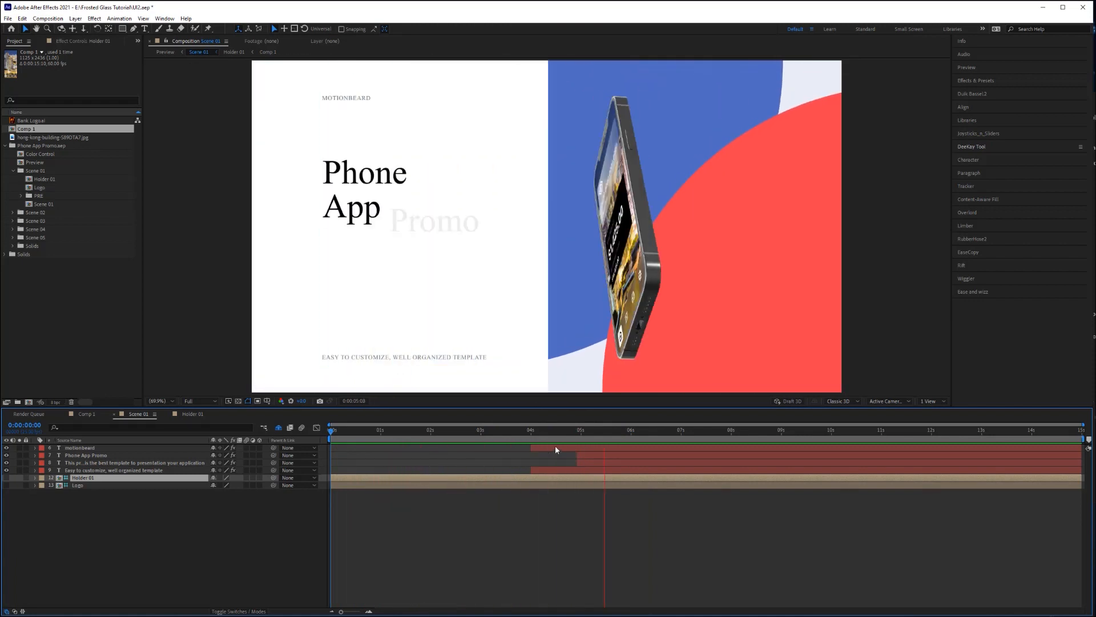